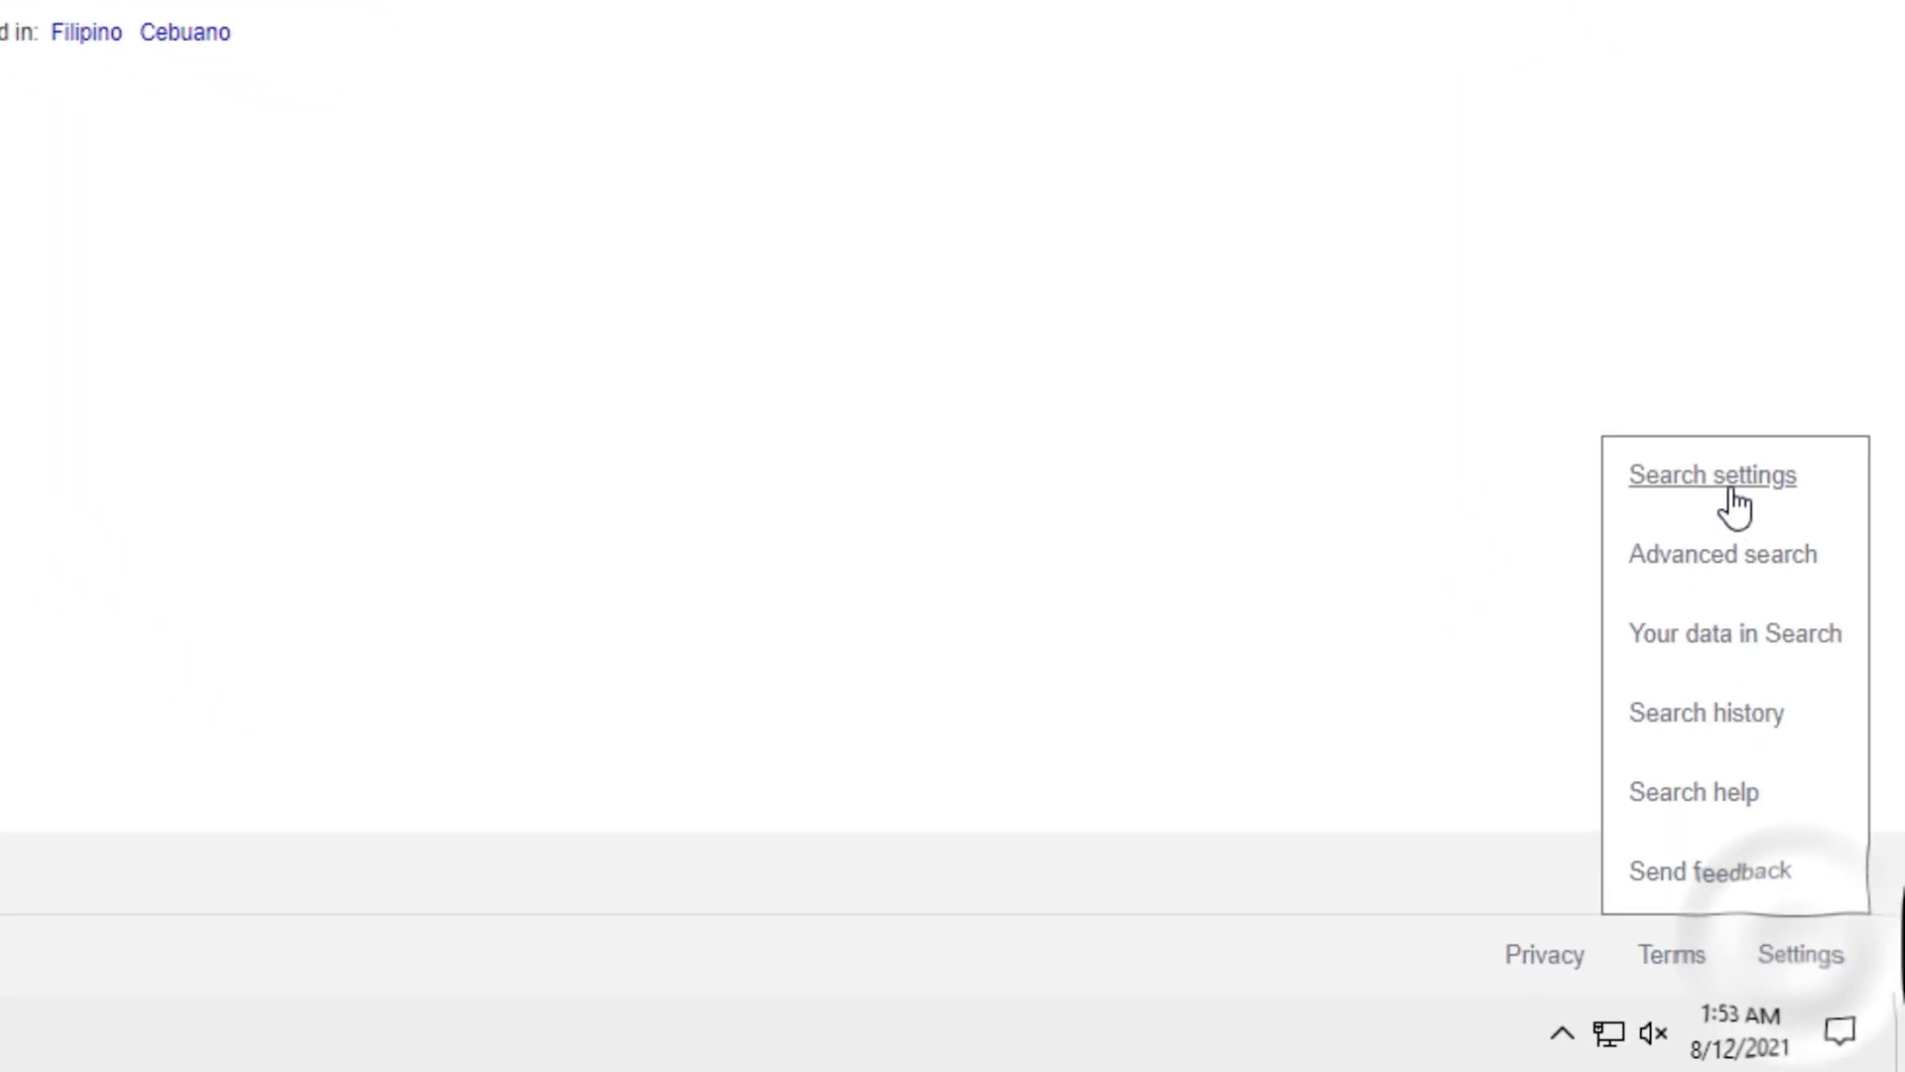
View Google's Search Settings page, go back to the dark Google homepage, and close Edge
left_click(1713, 474)
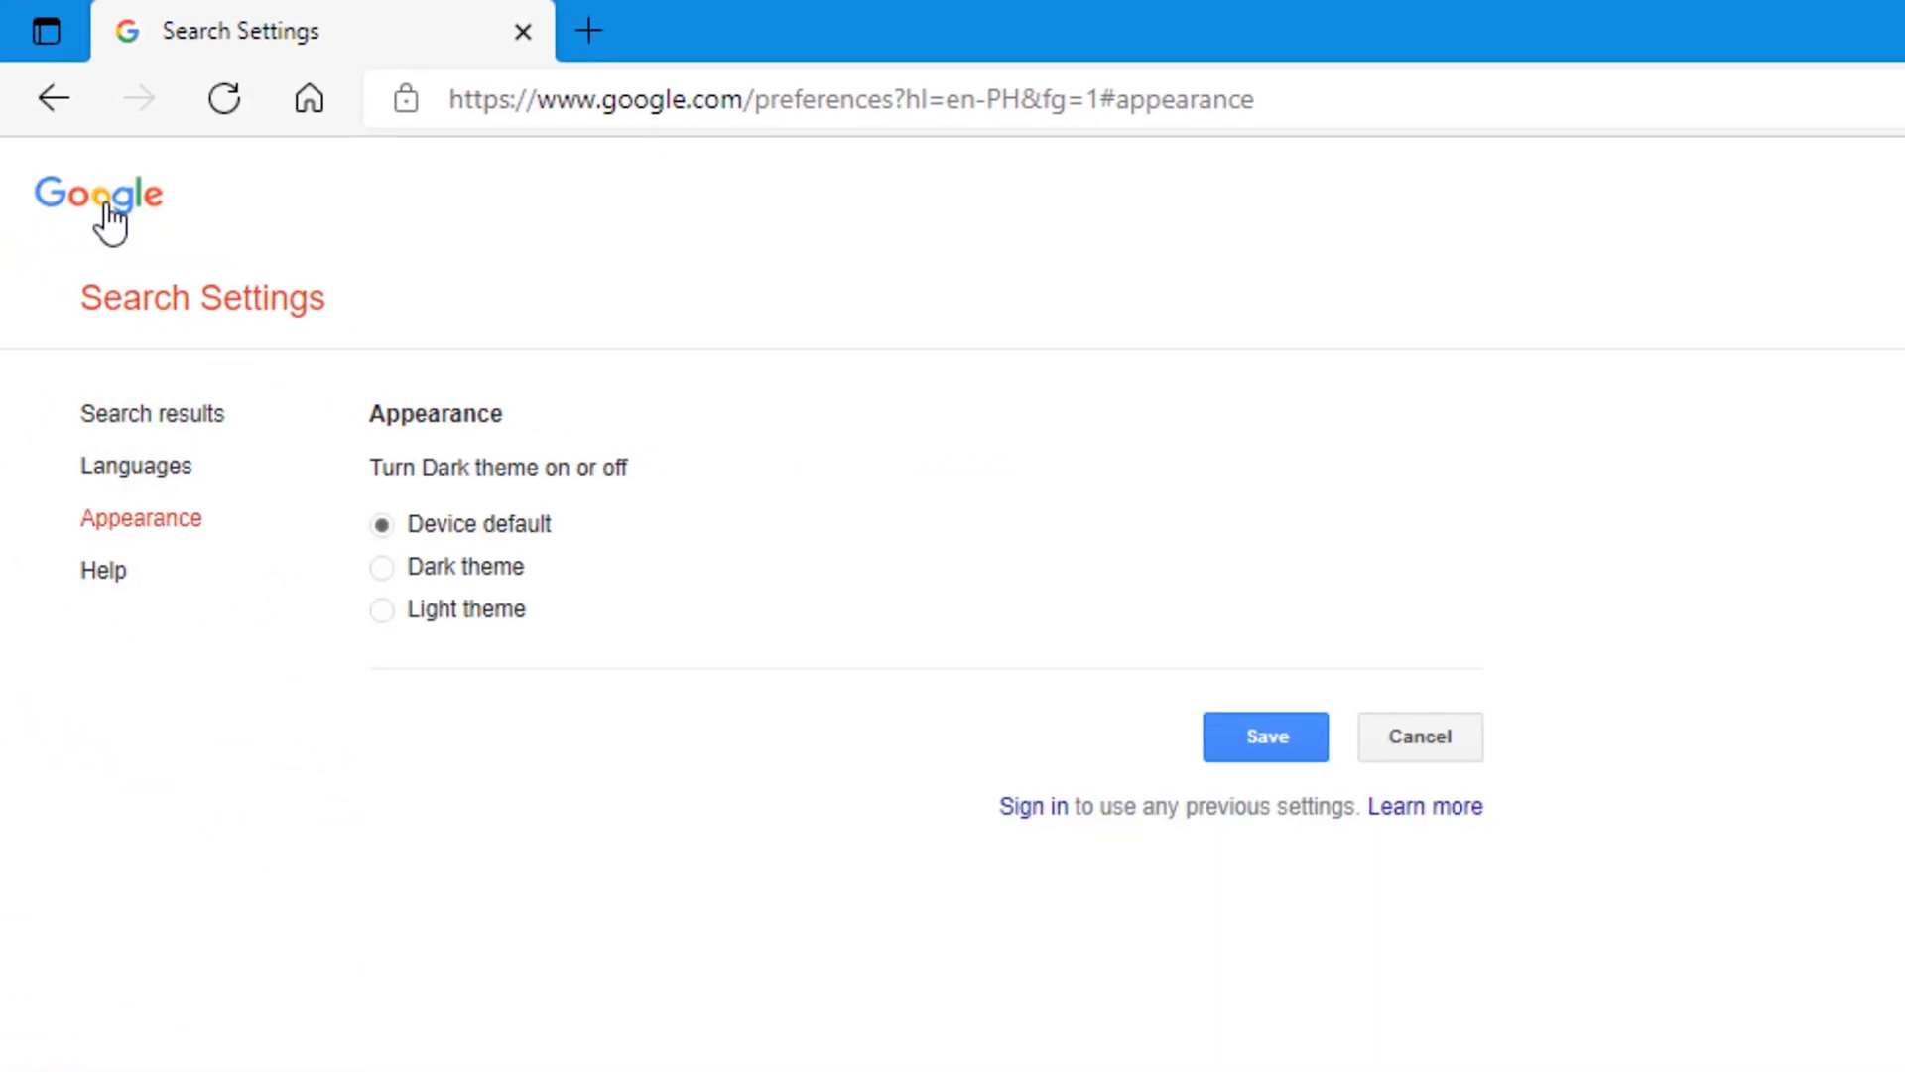
left_click(95, 195)
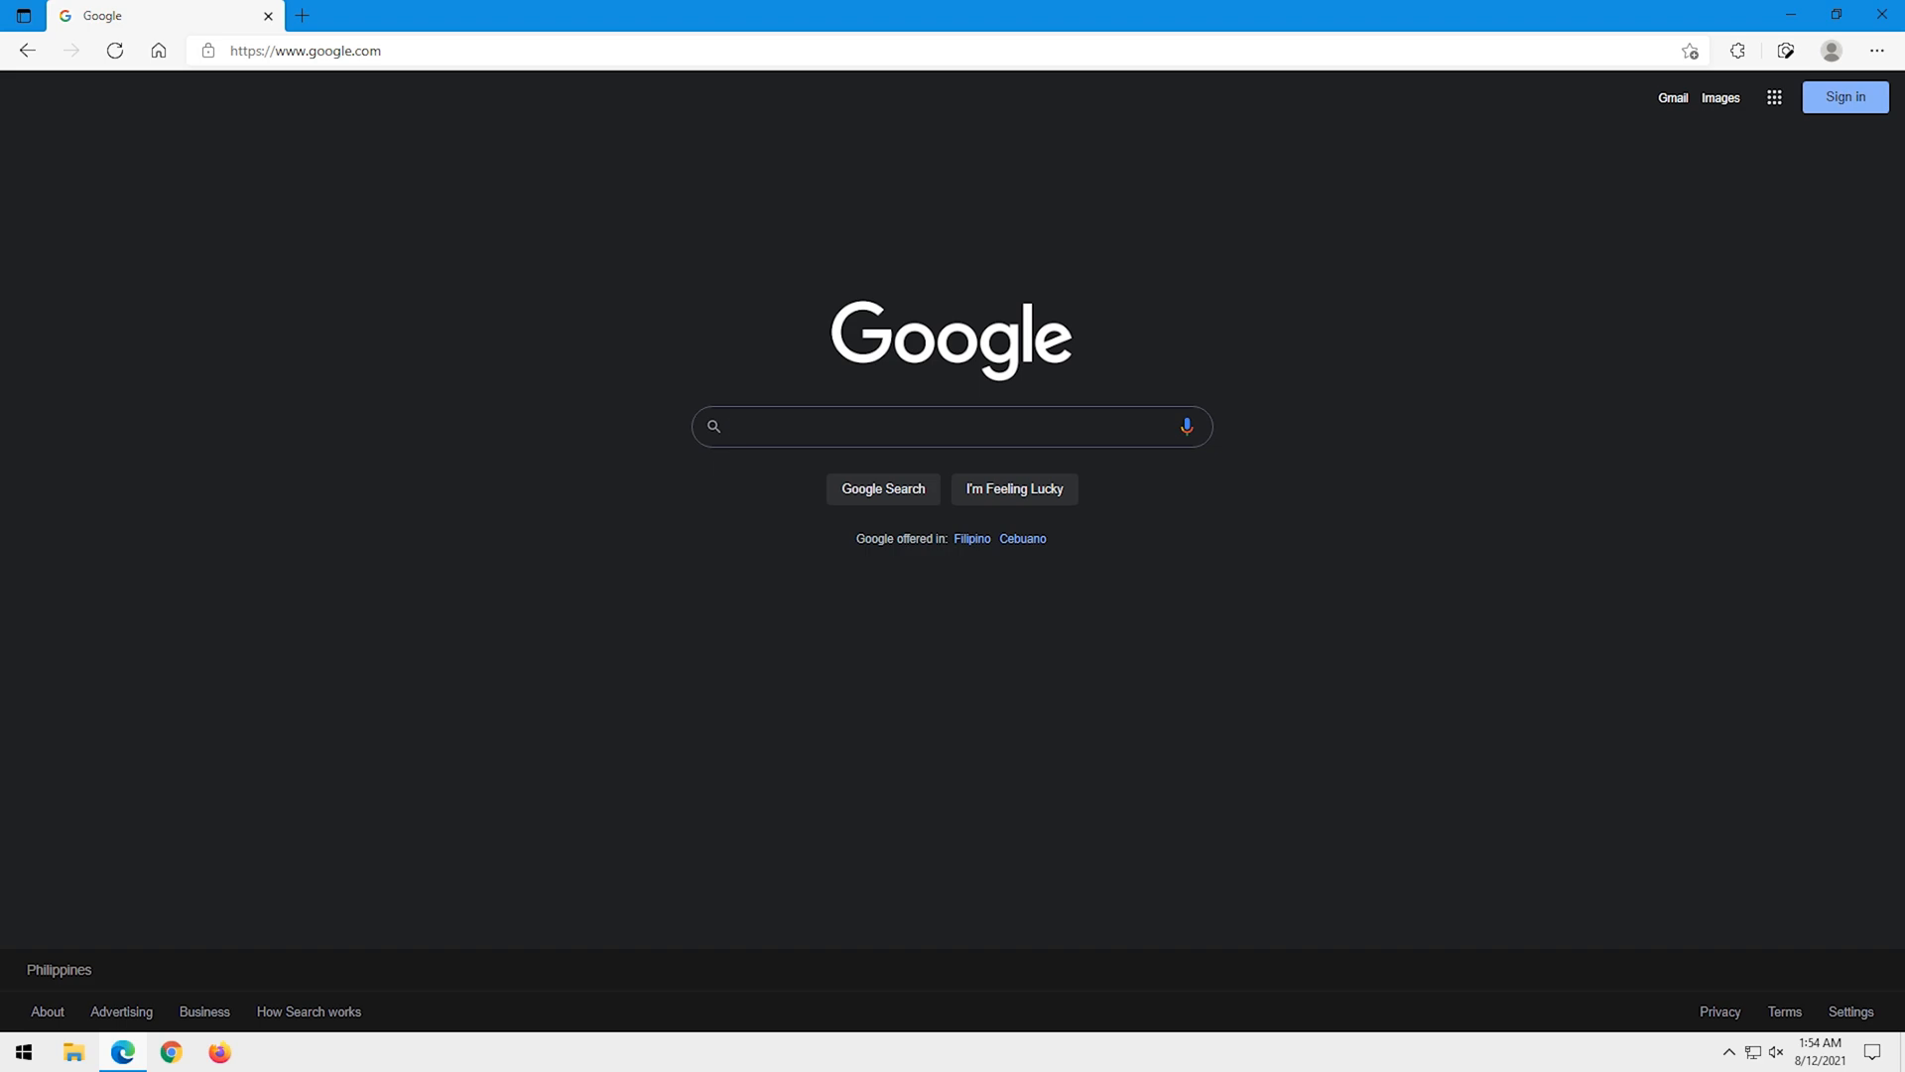
mouse_move(1881, 20)
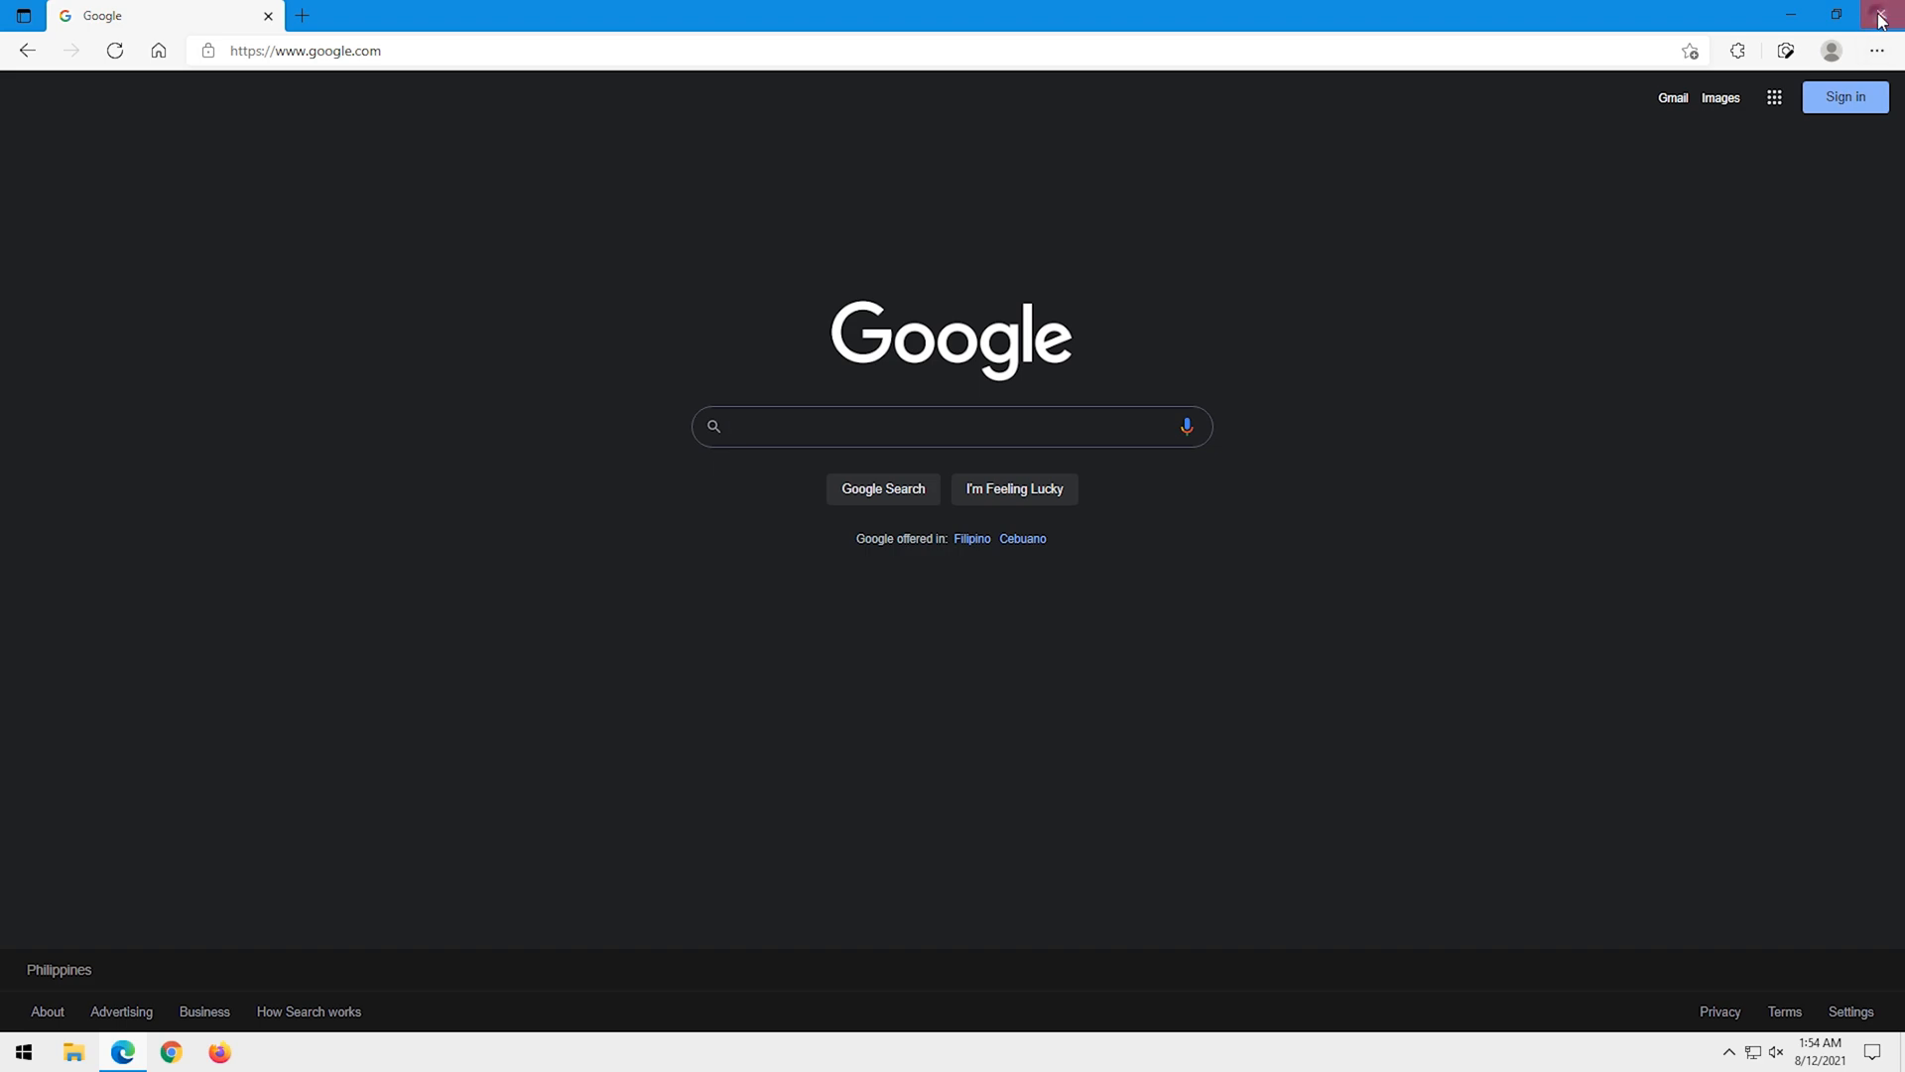
left_click(1881, 14)
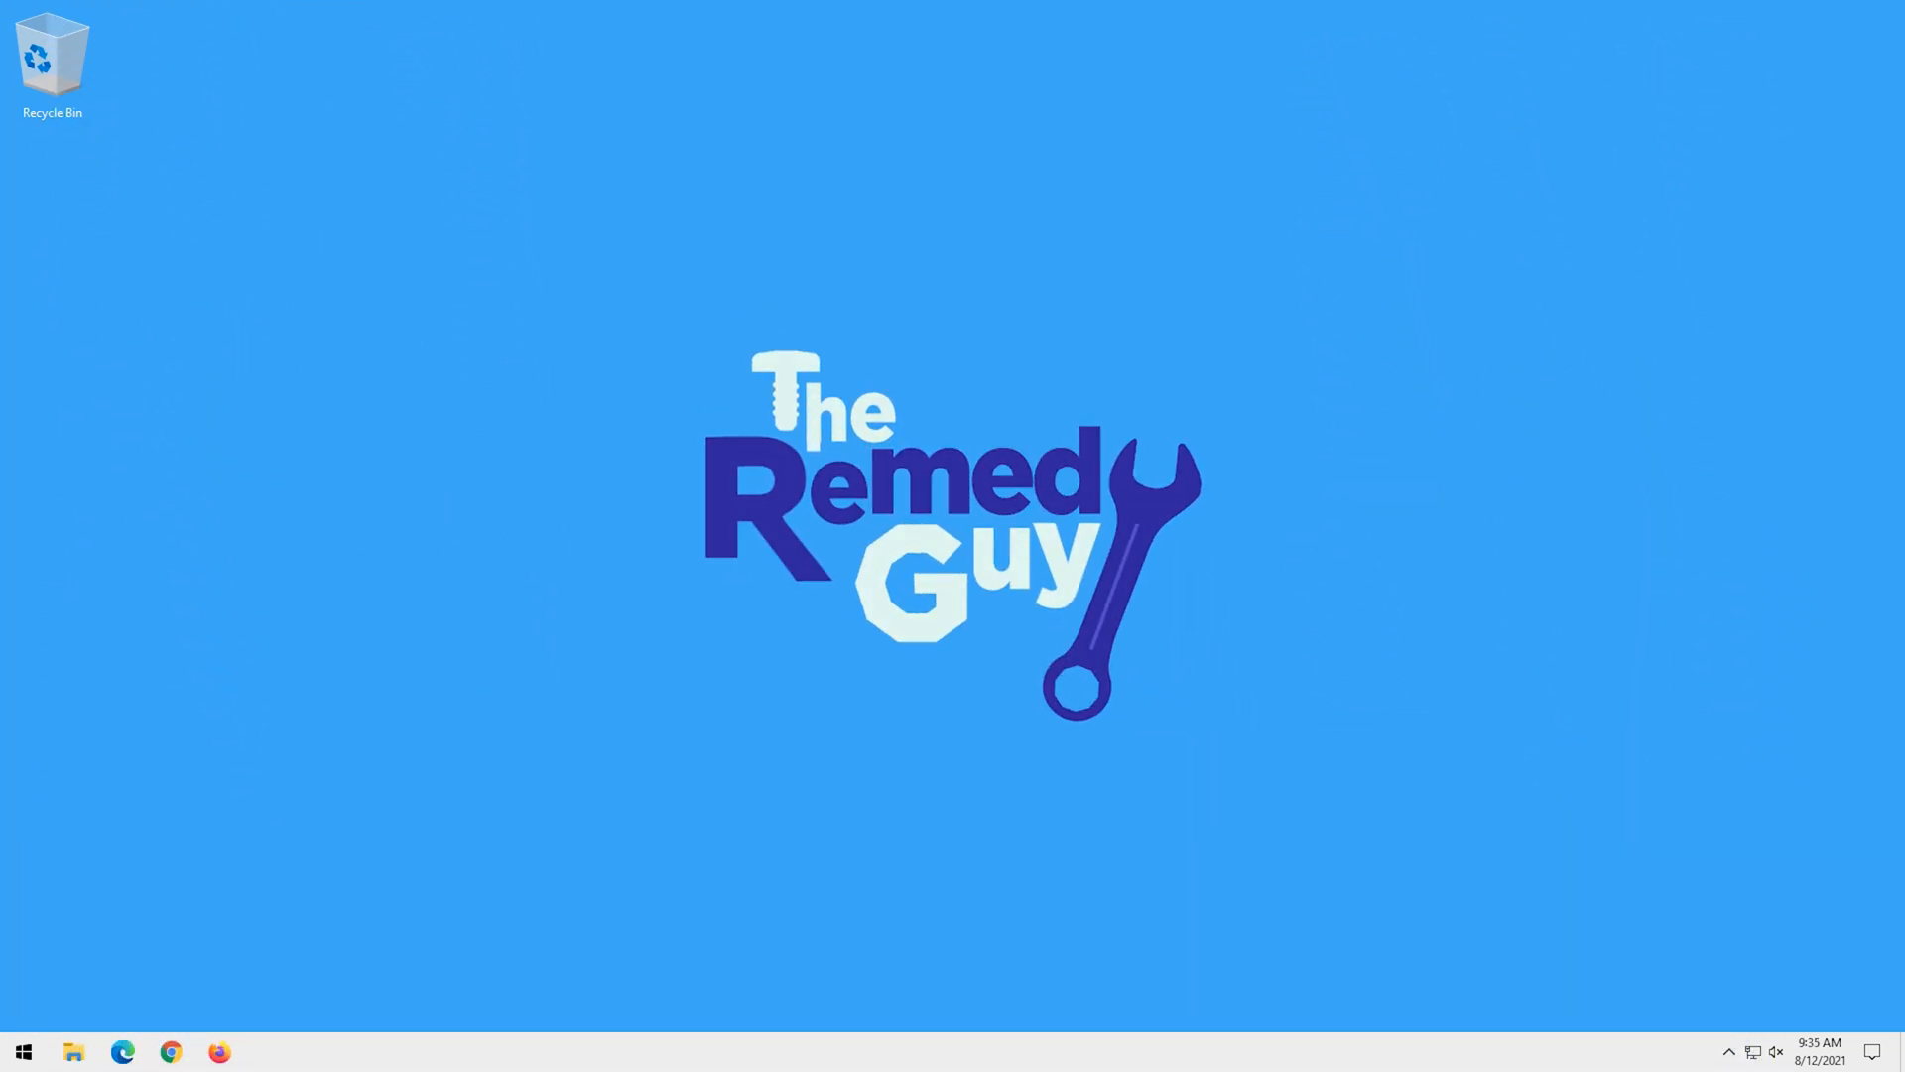
Check the dark Google homepage in Chrome, close Chrome, and launch Edge to a light Google homepage
left_click(171, 1051)
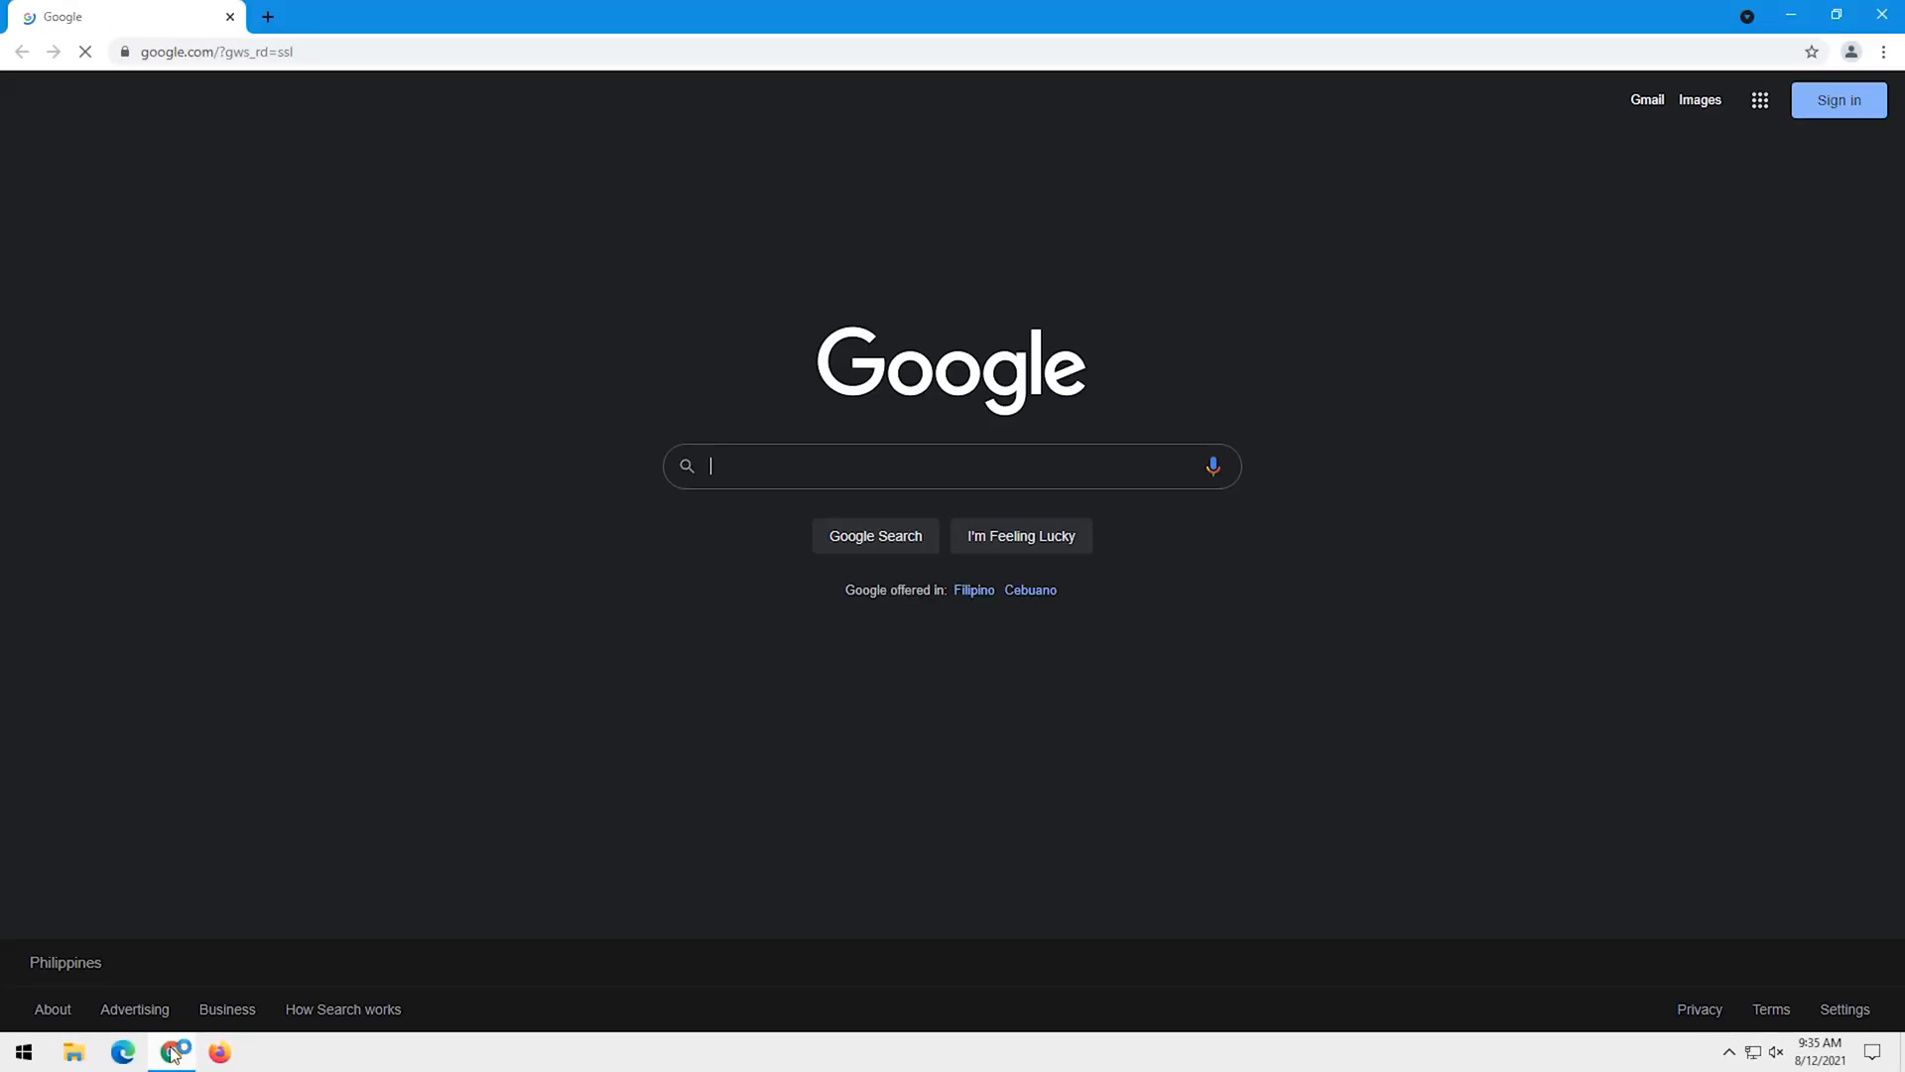
left_click(1886, 14)
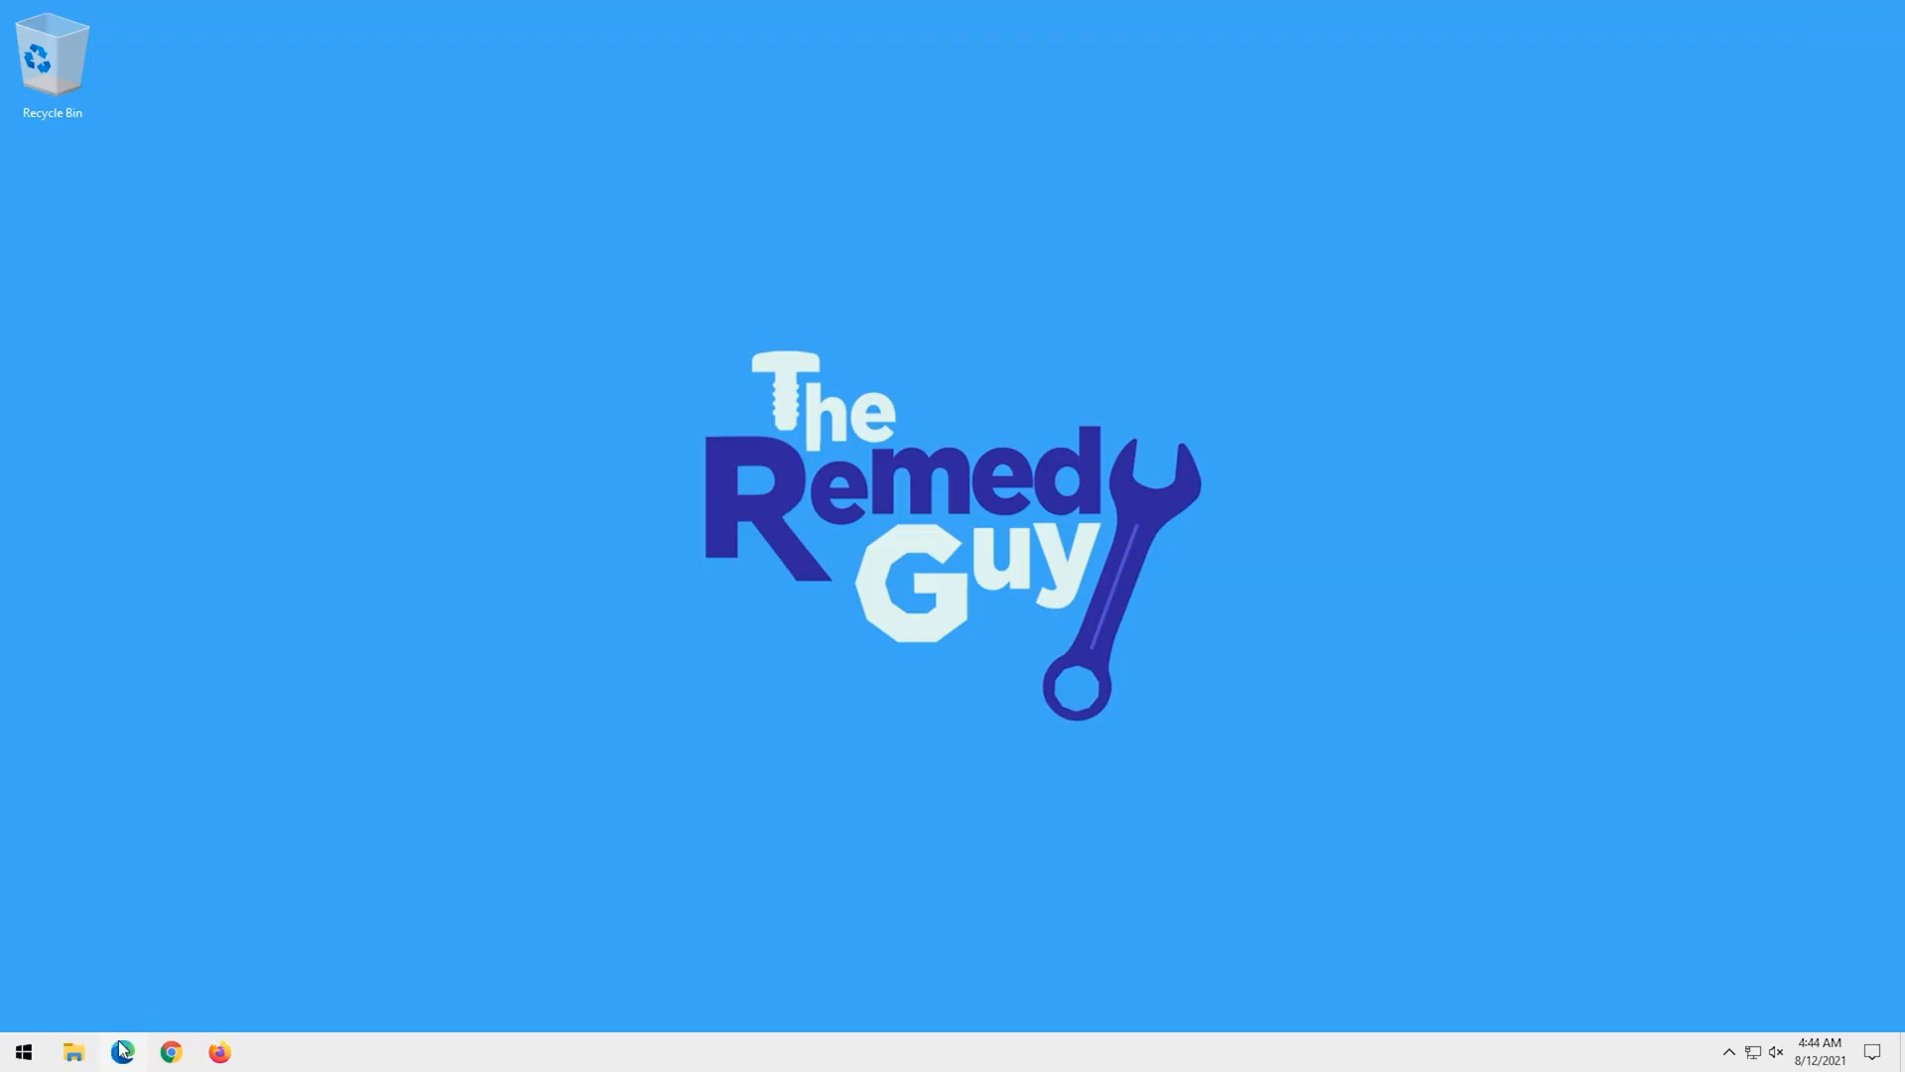
left_click(121, 1051)
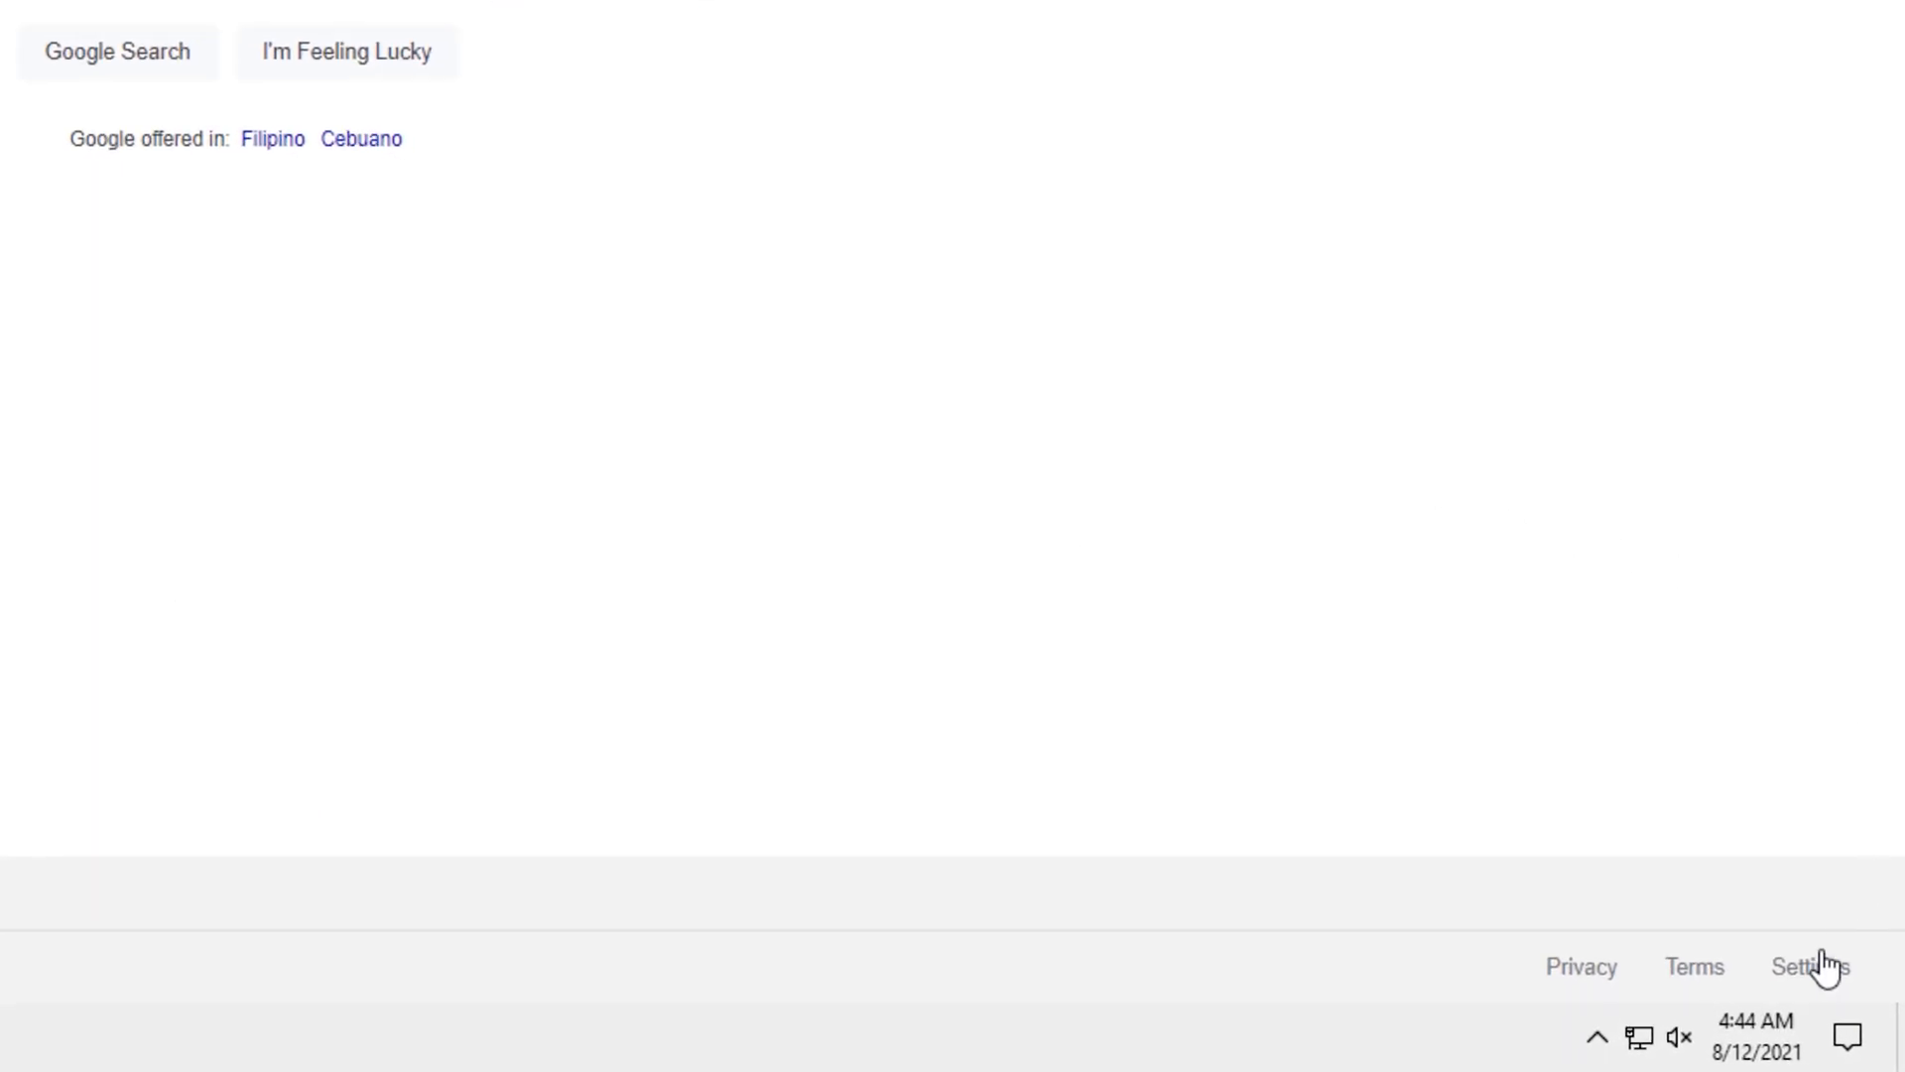
Reach Google's Search Settings page from the footer Settings menu on the light homepage
left_click(1810, 966)
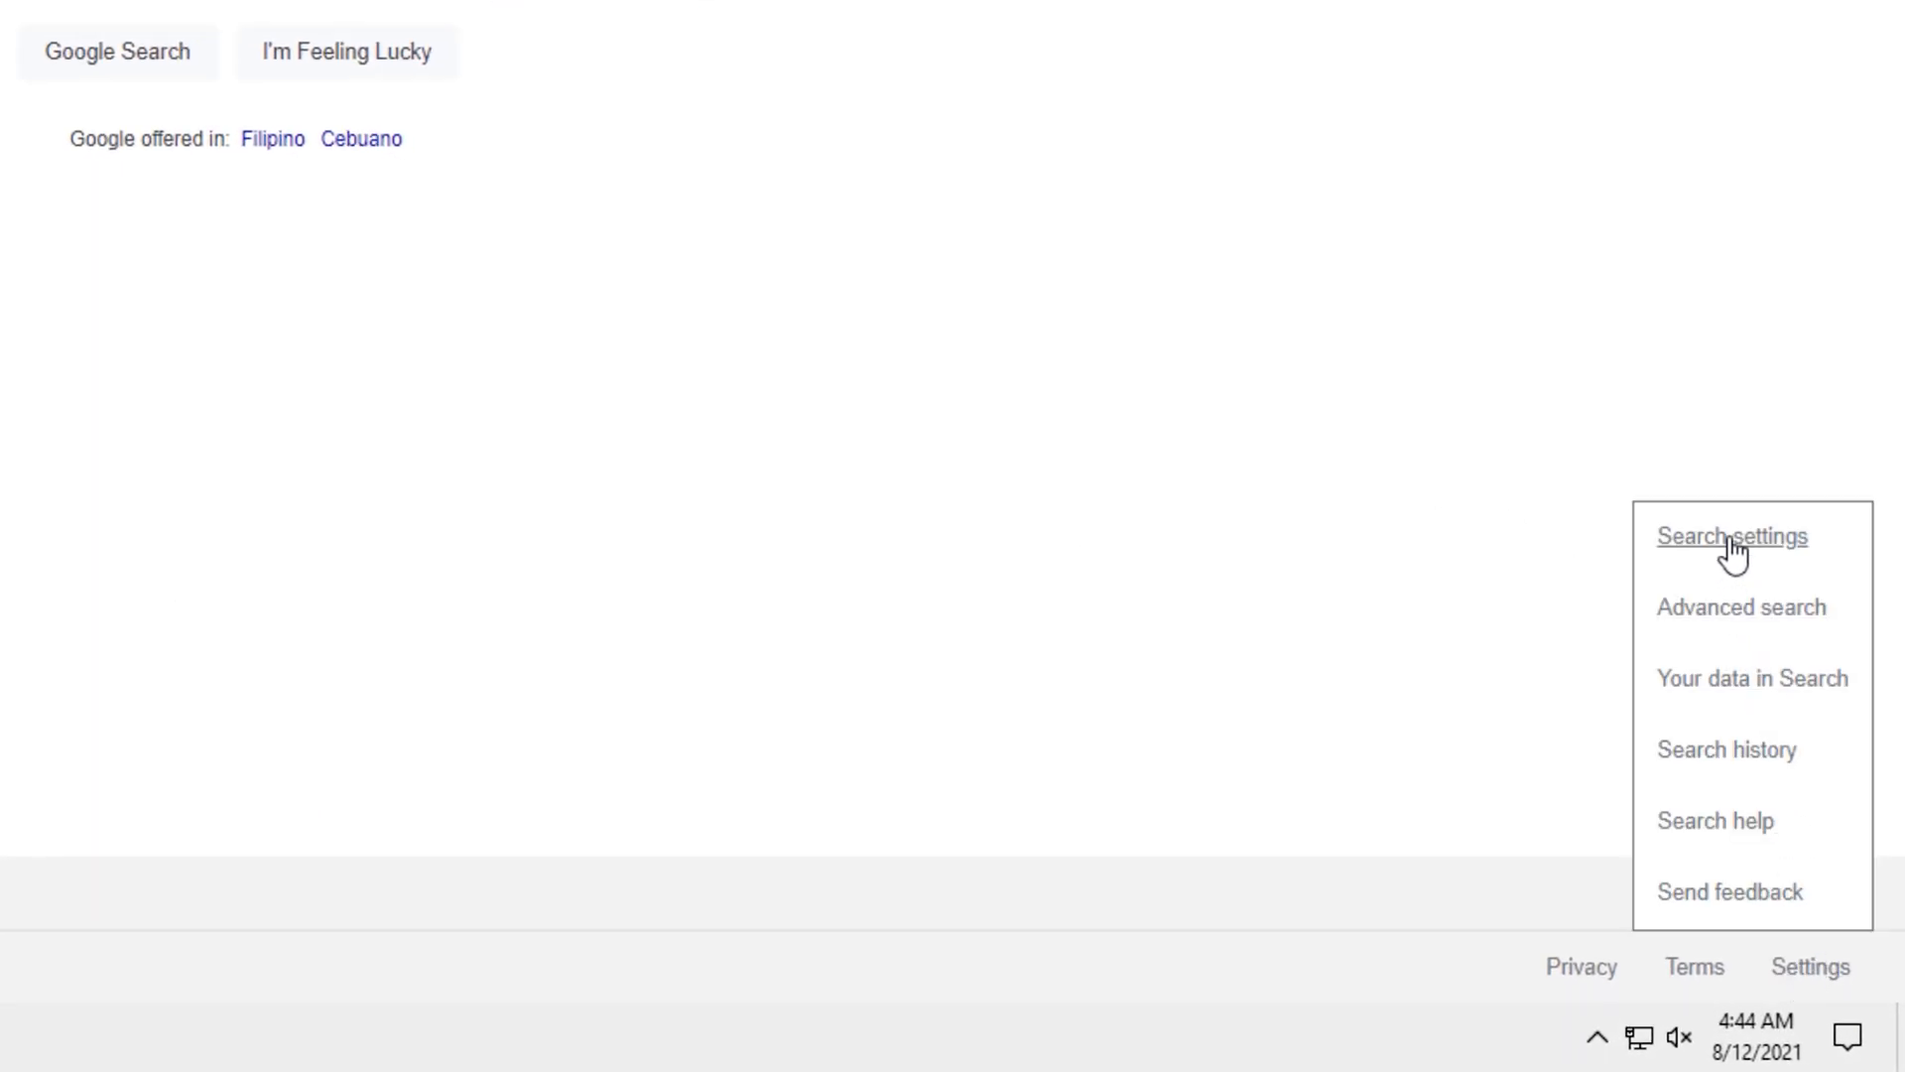
left_click(1730, 535)
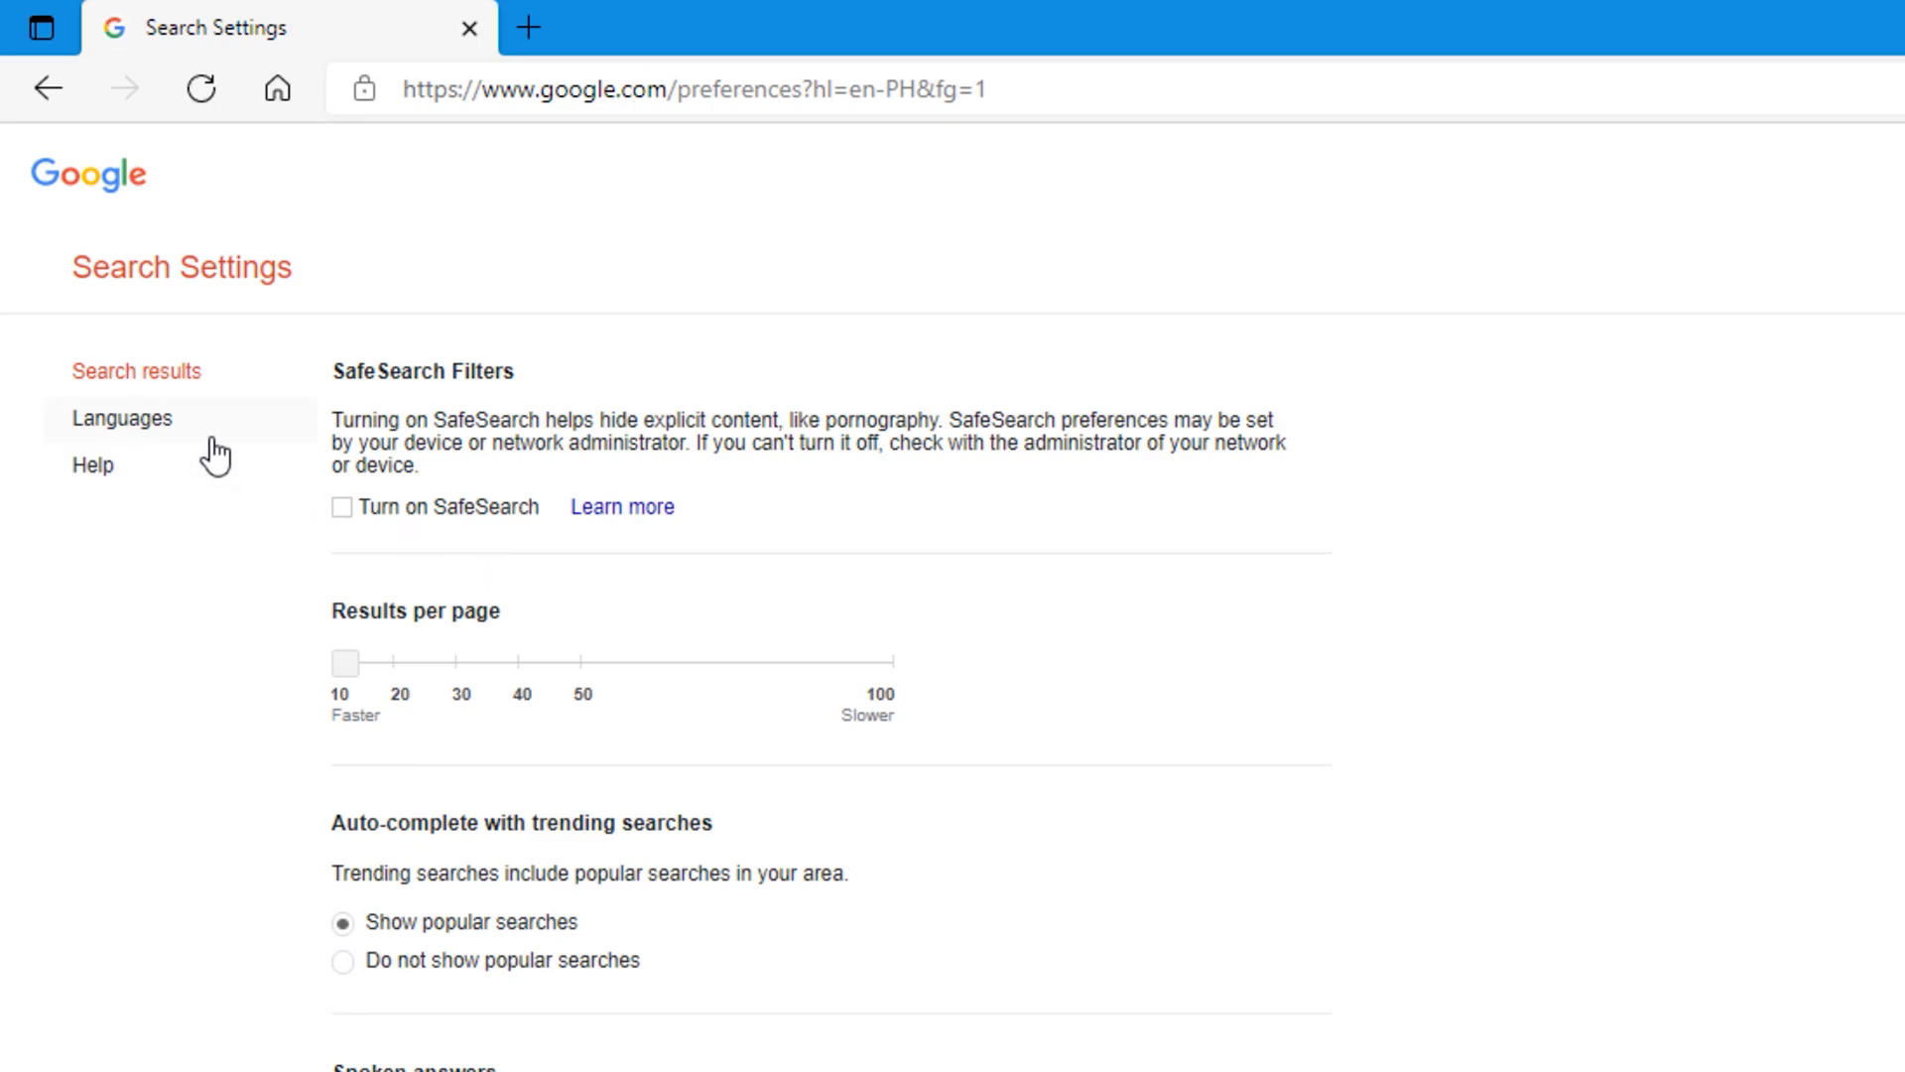
mouse_move(200, 465)
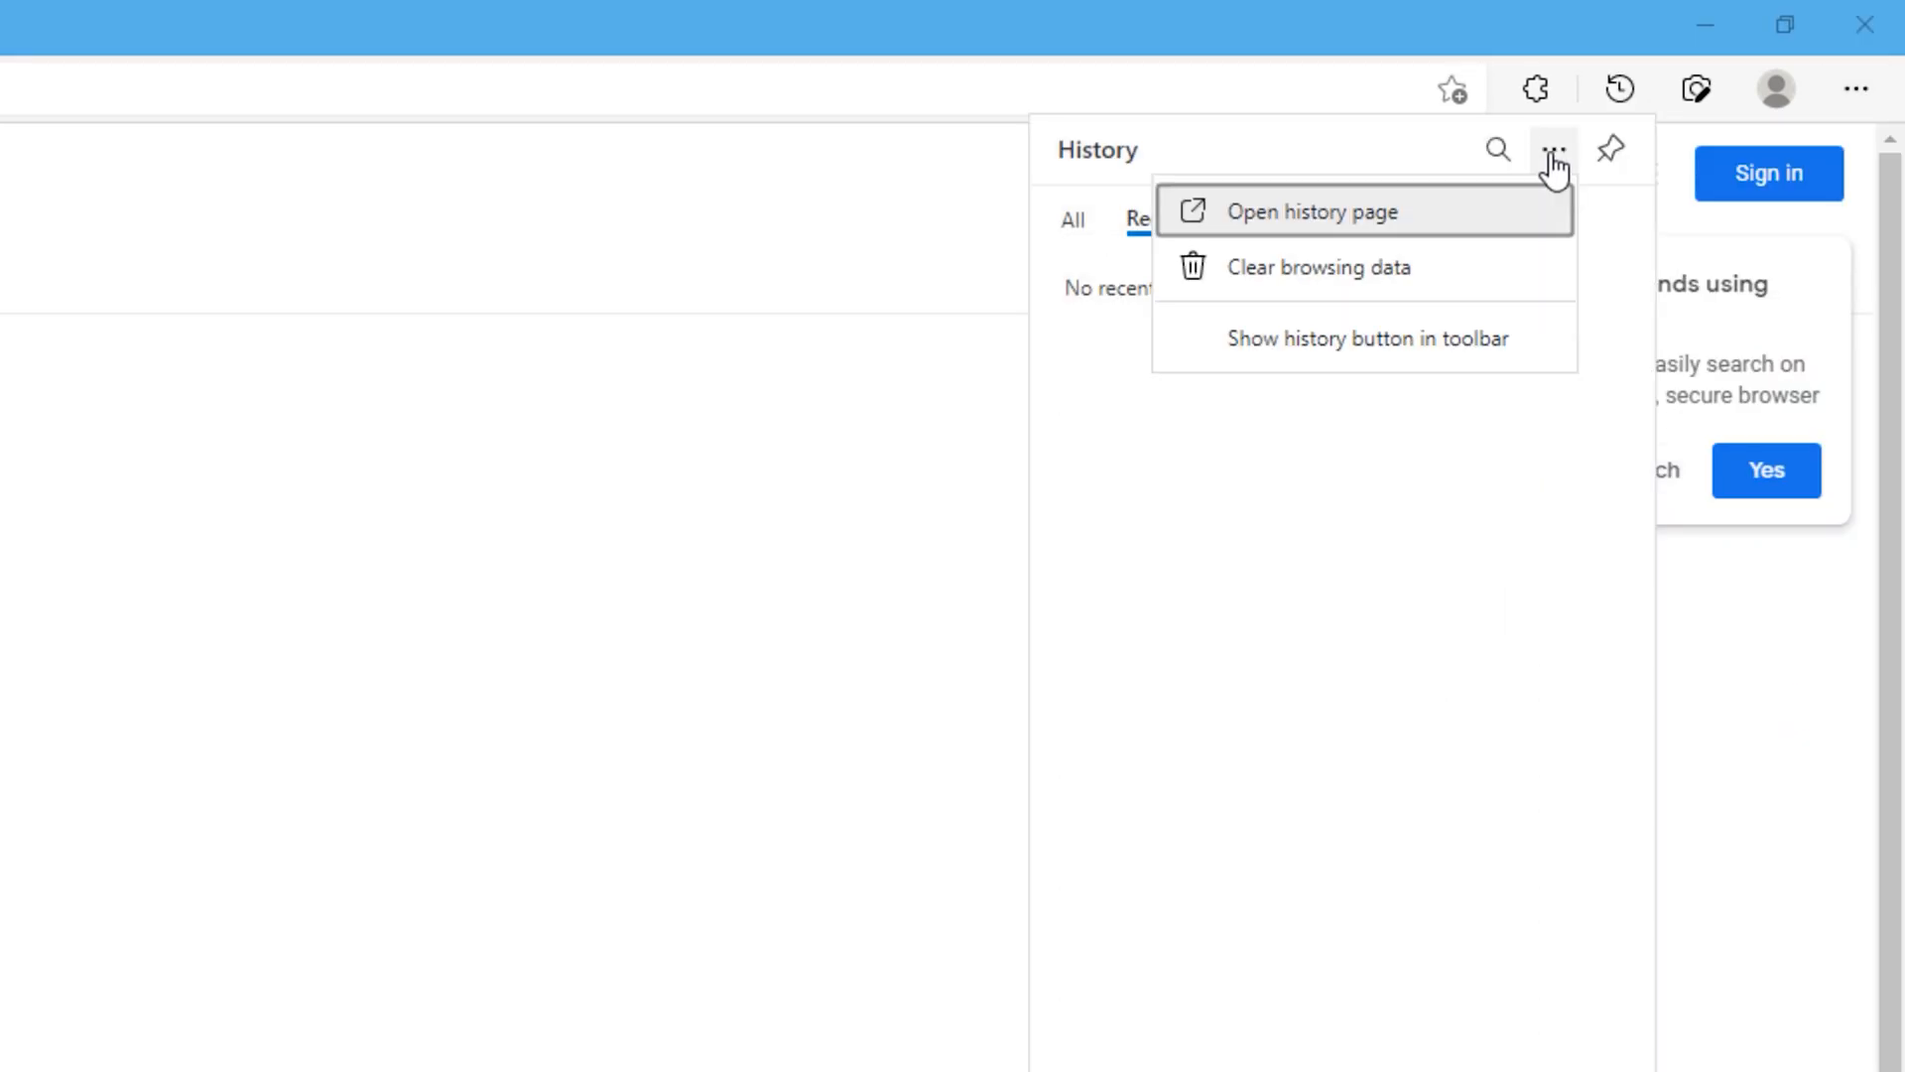
Clear all-time browsing data with Cookies and other site data and Passwords included
left_click(1317, 268)
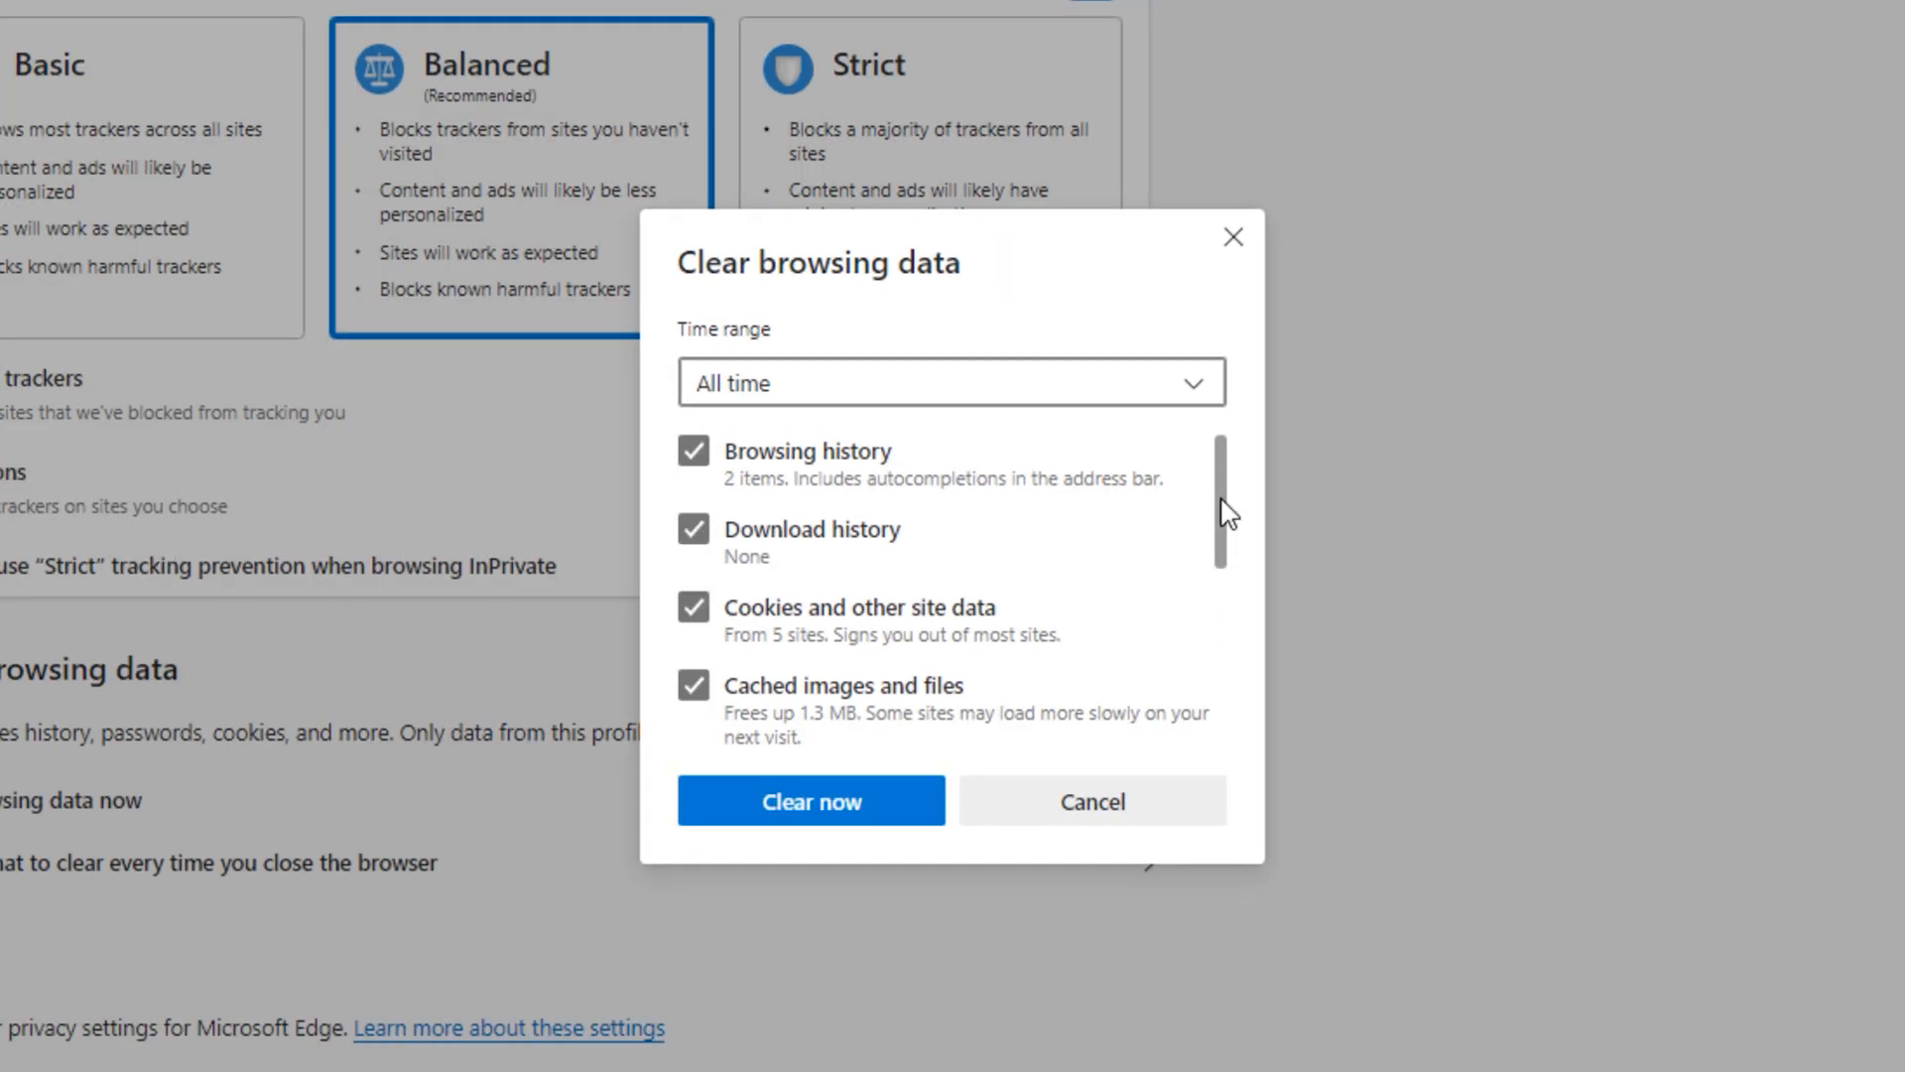
scroll("down", 3)
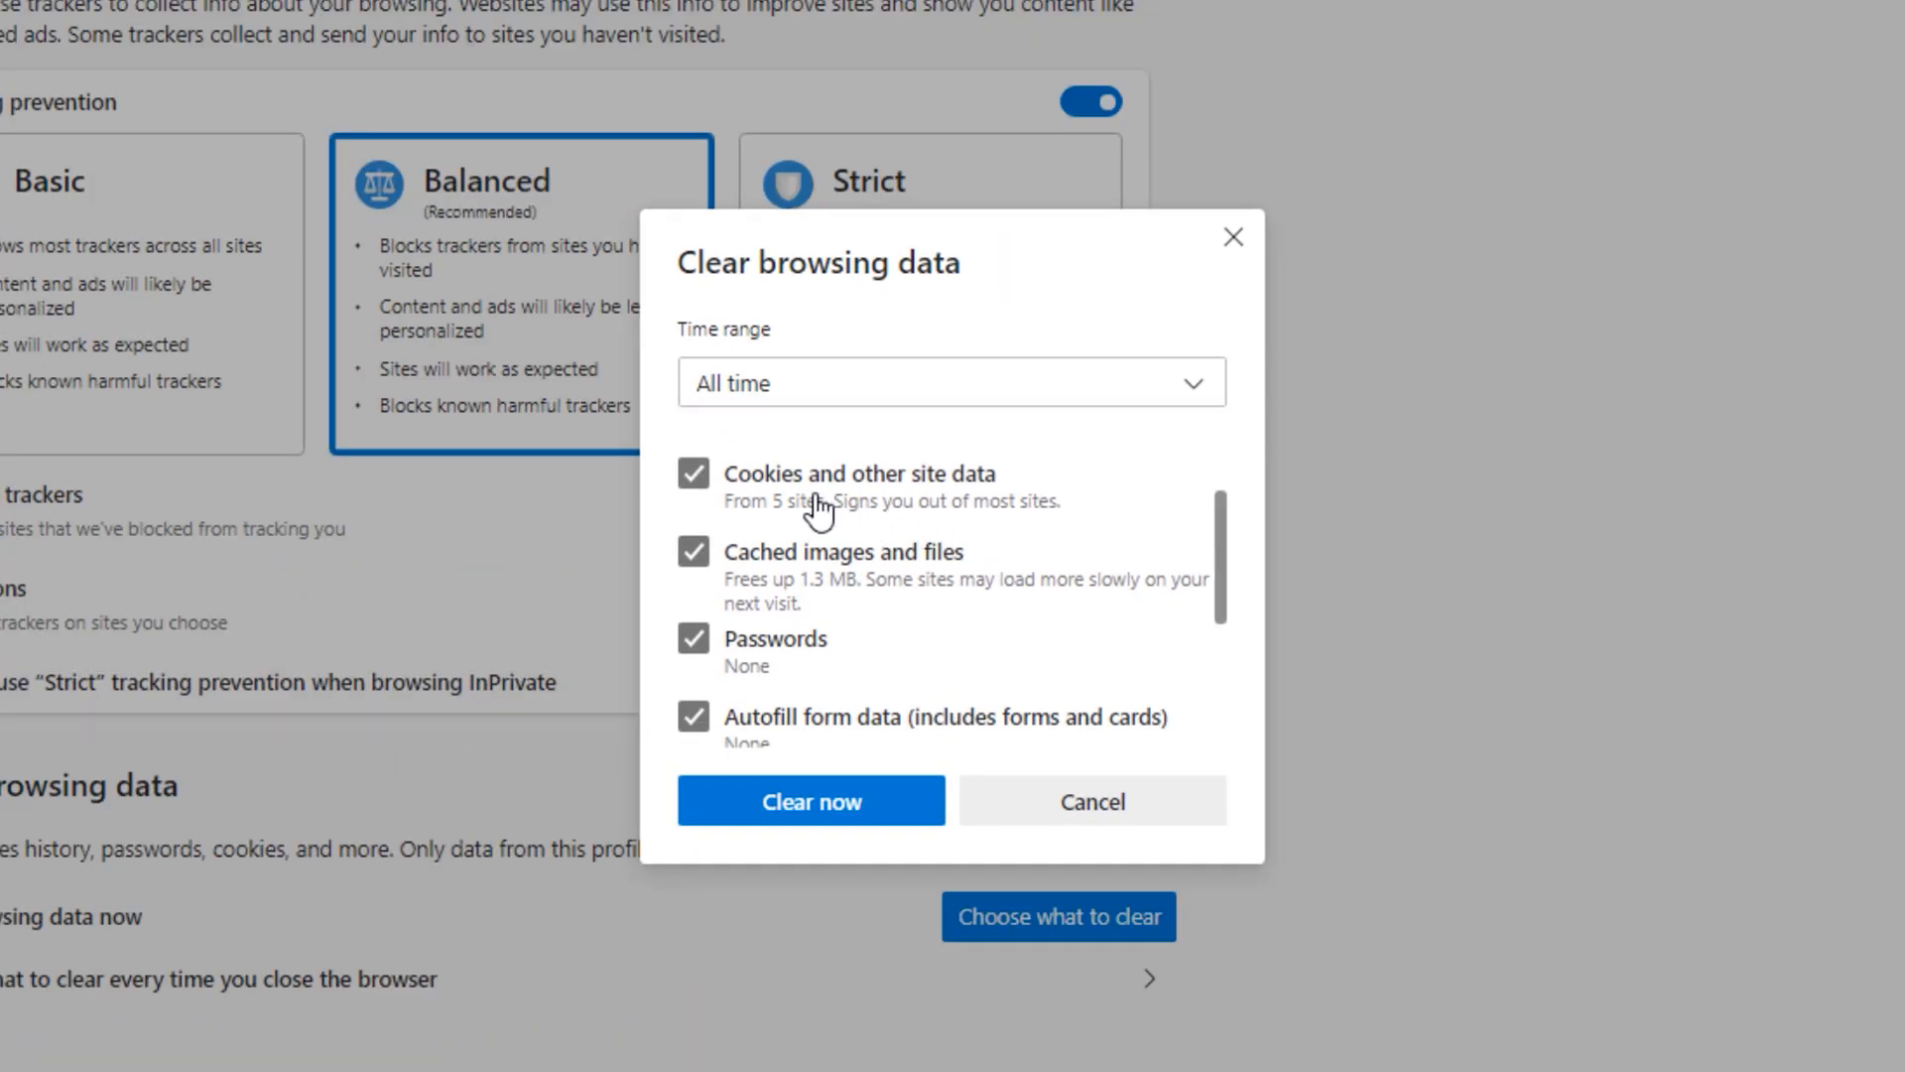
left_click(694, 472)
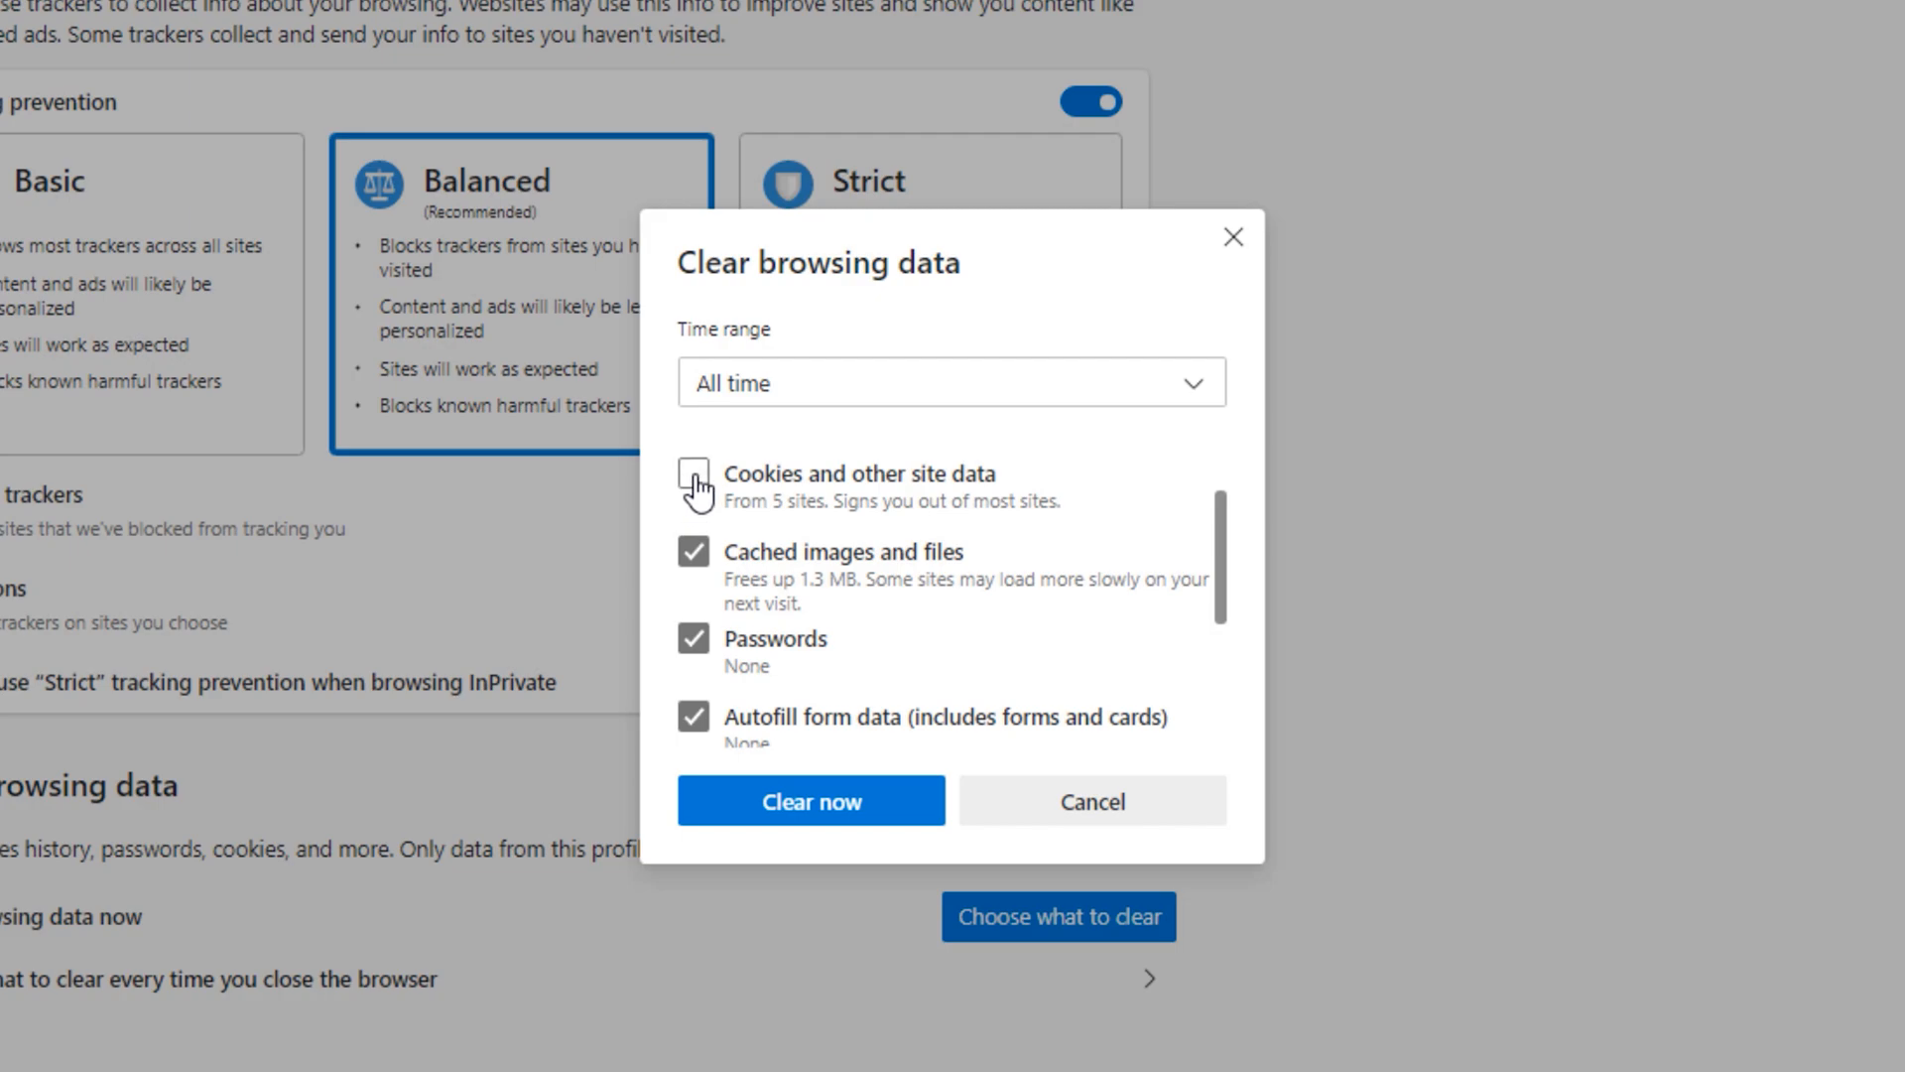
left_click(695, 475)
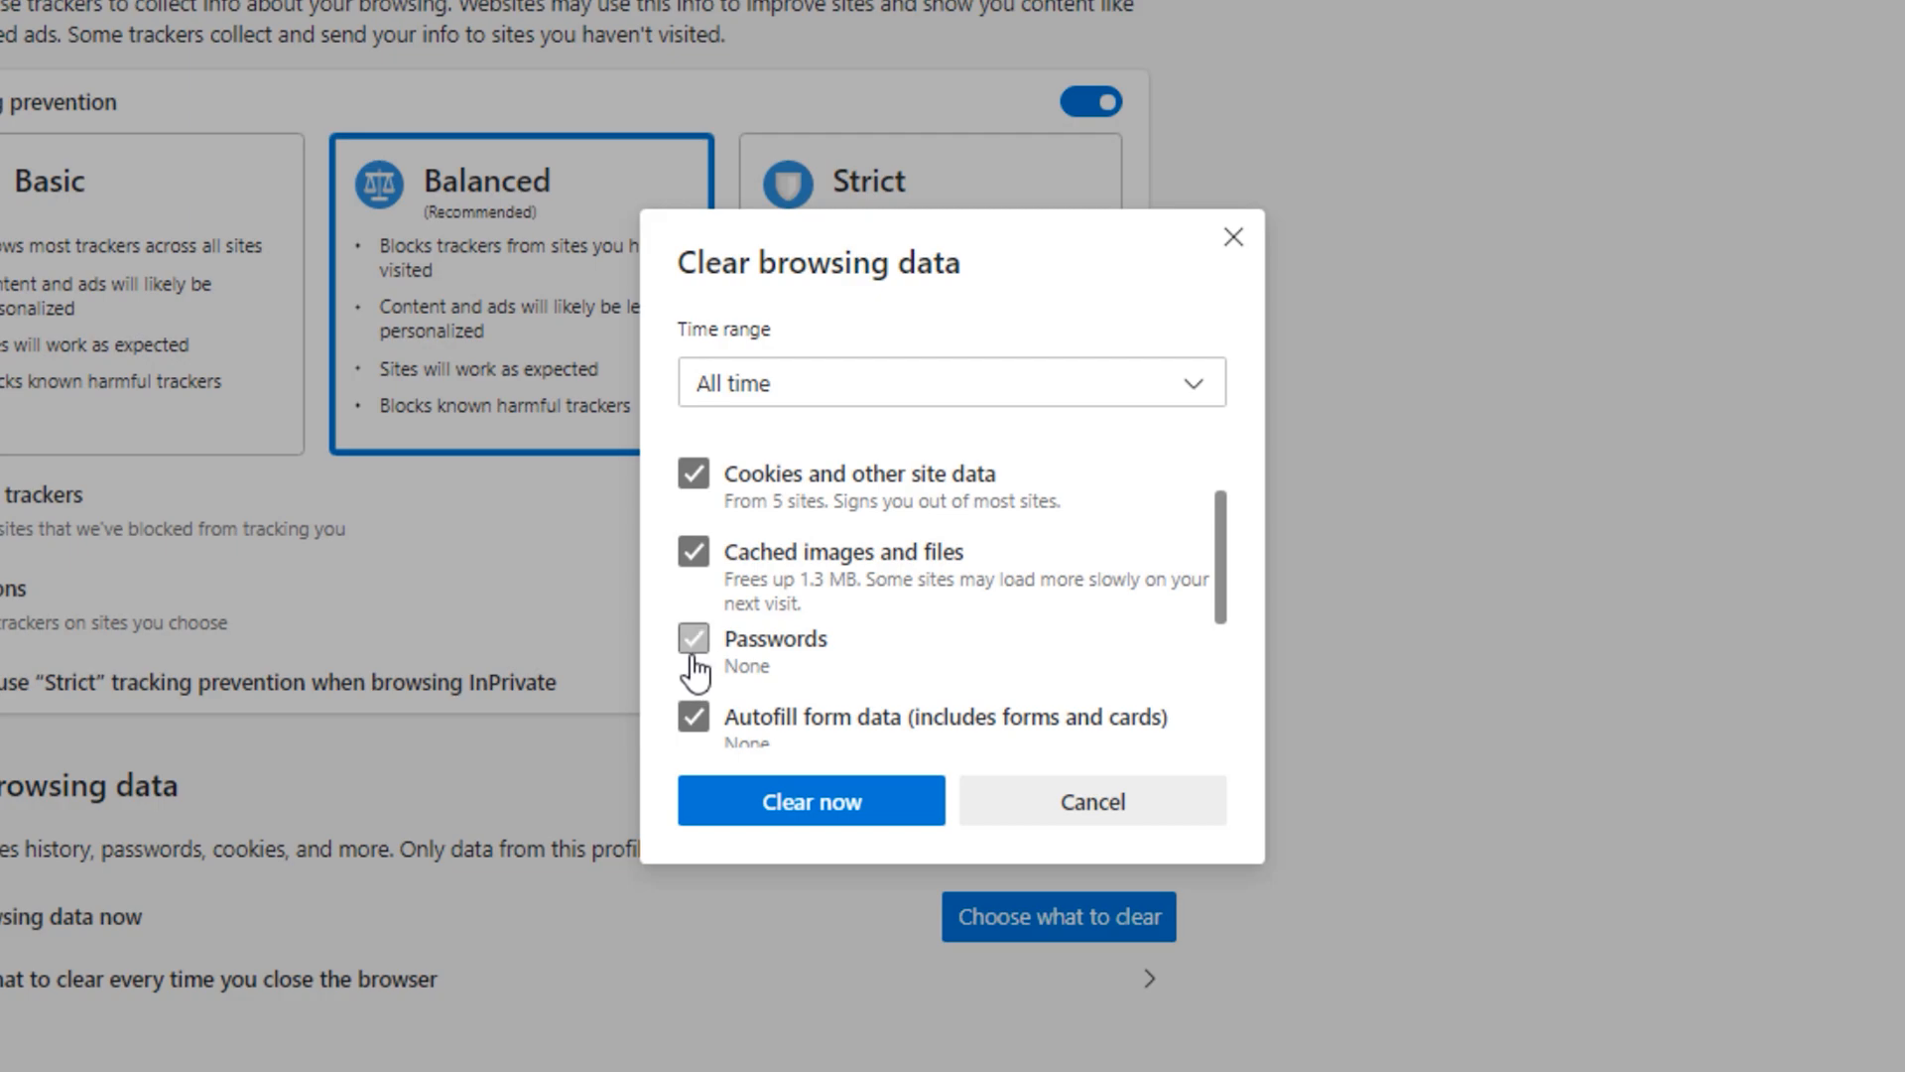
left_click(692, 639)
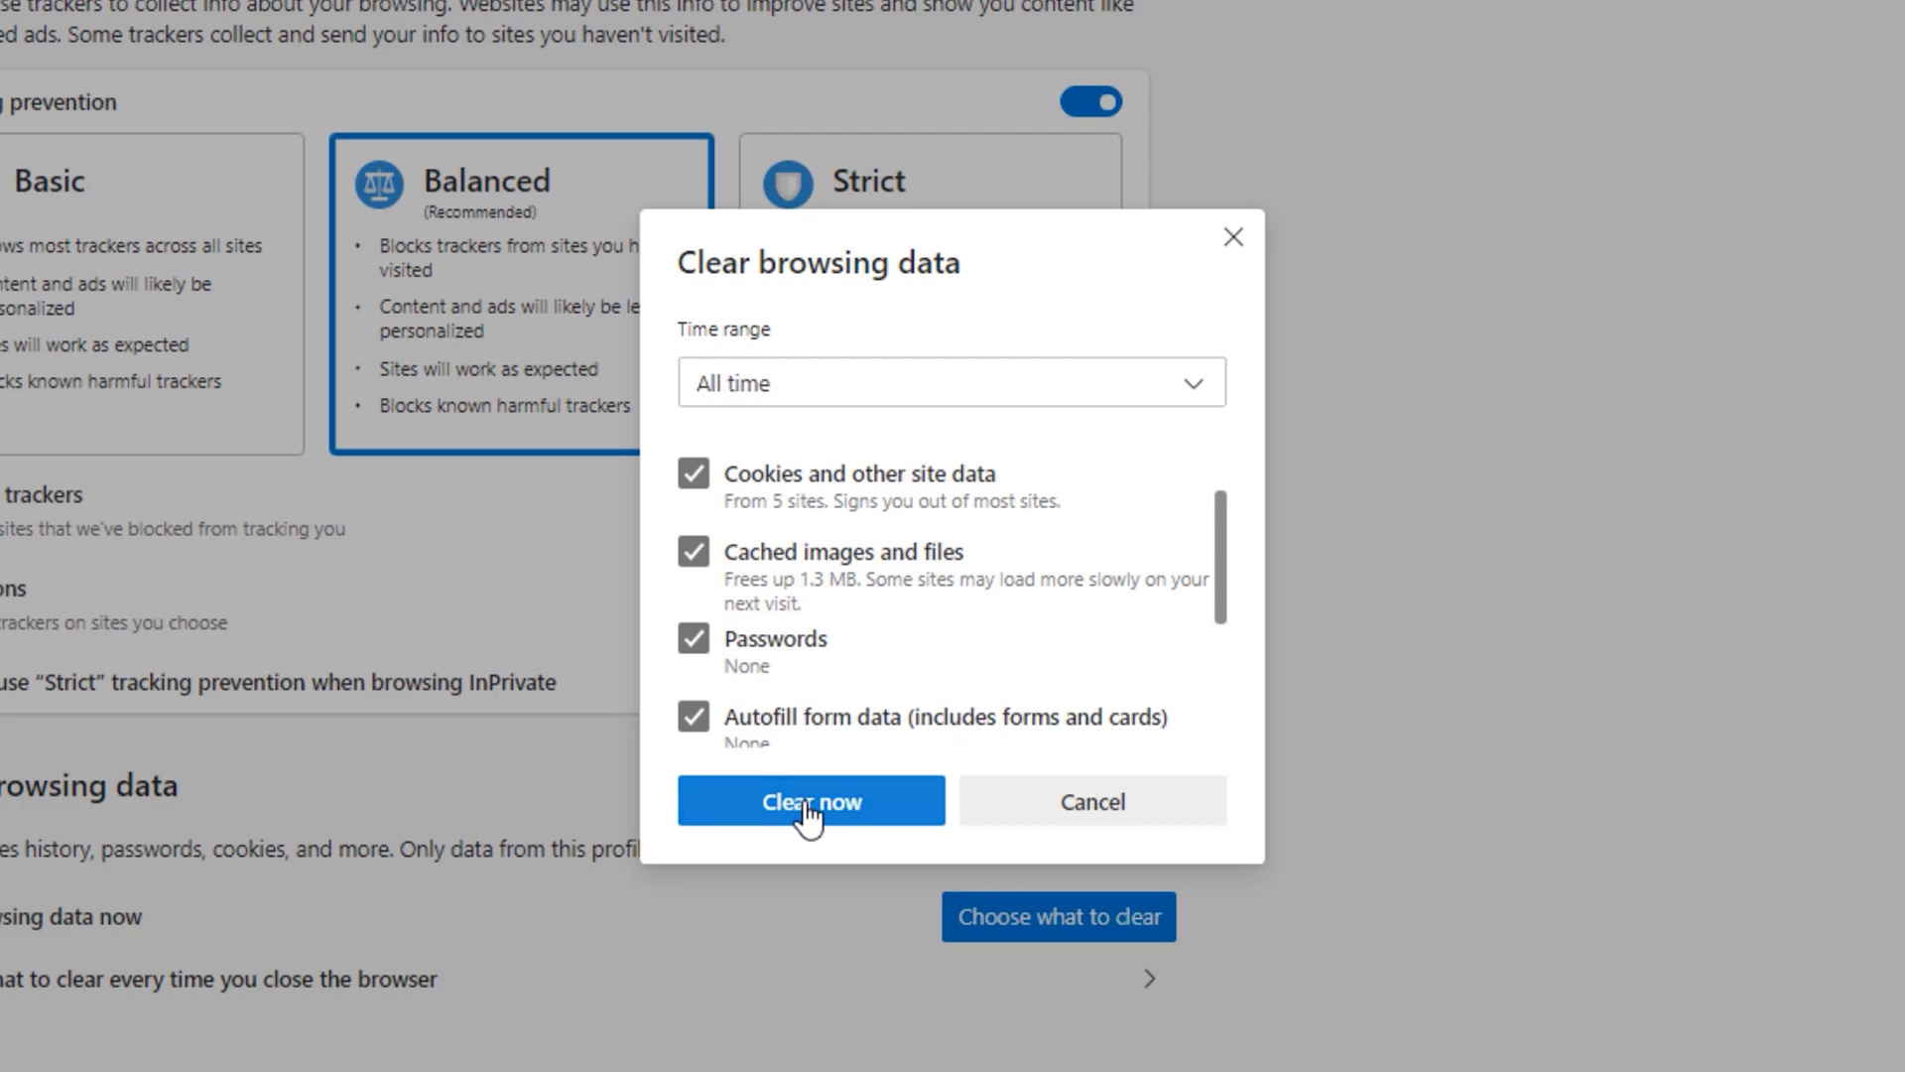
left_click(810, 800)
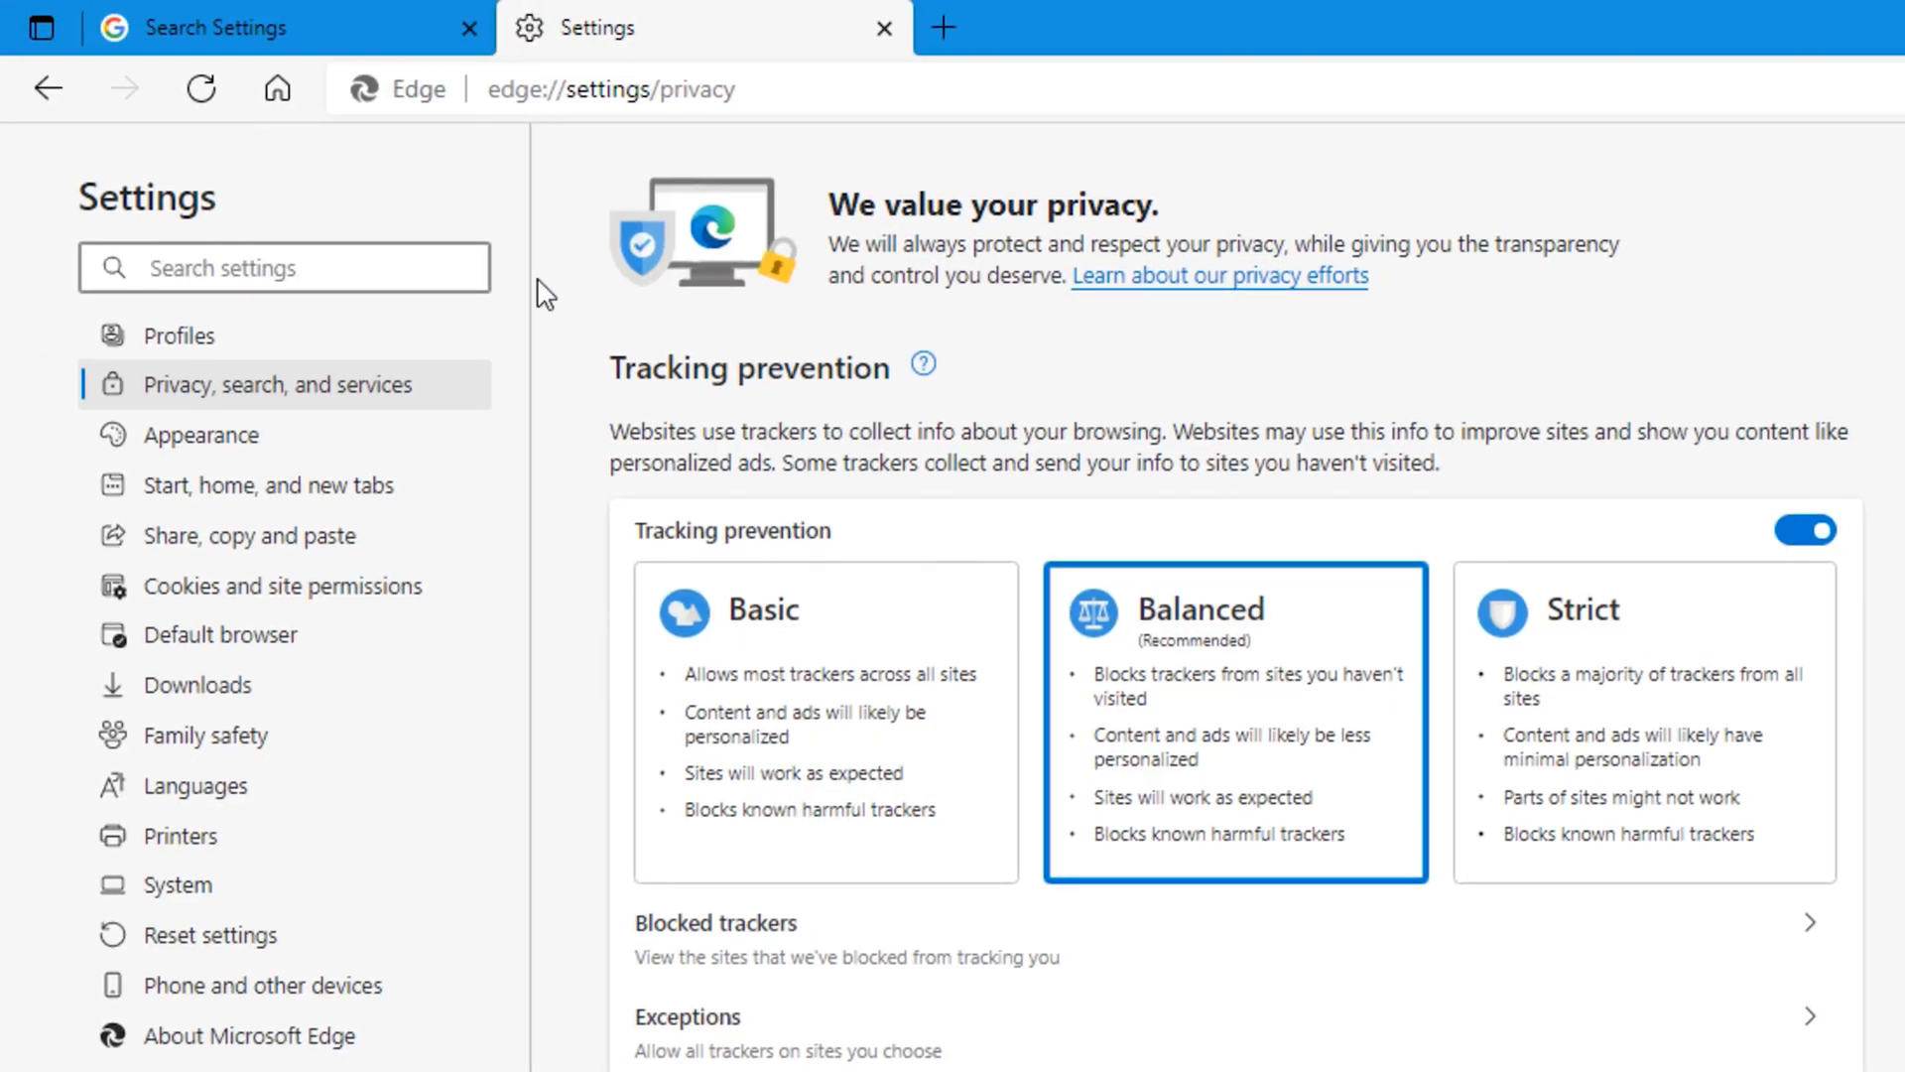
Reload the Search Settings tab, which now warns that cookies seem disabled
left_click(195, 28)
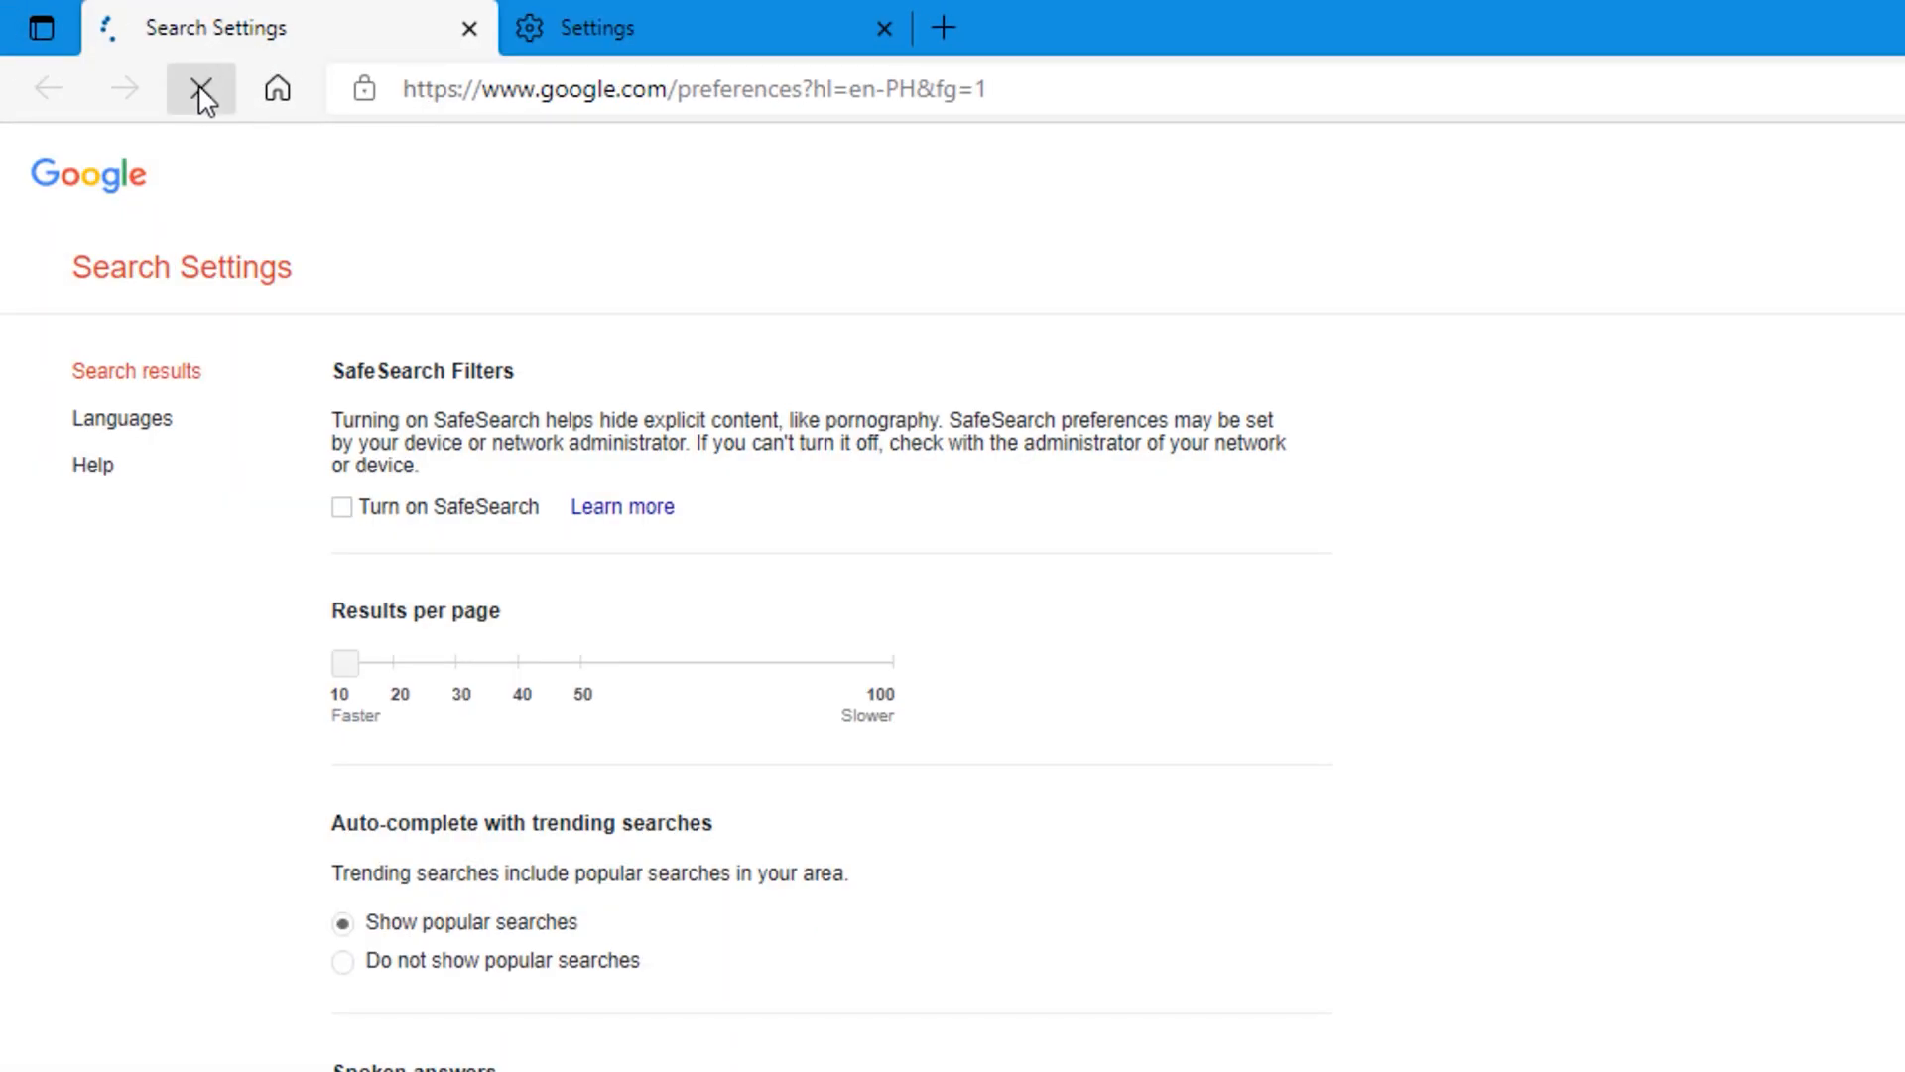
left_click(201, 89)
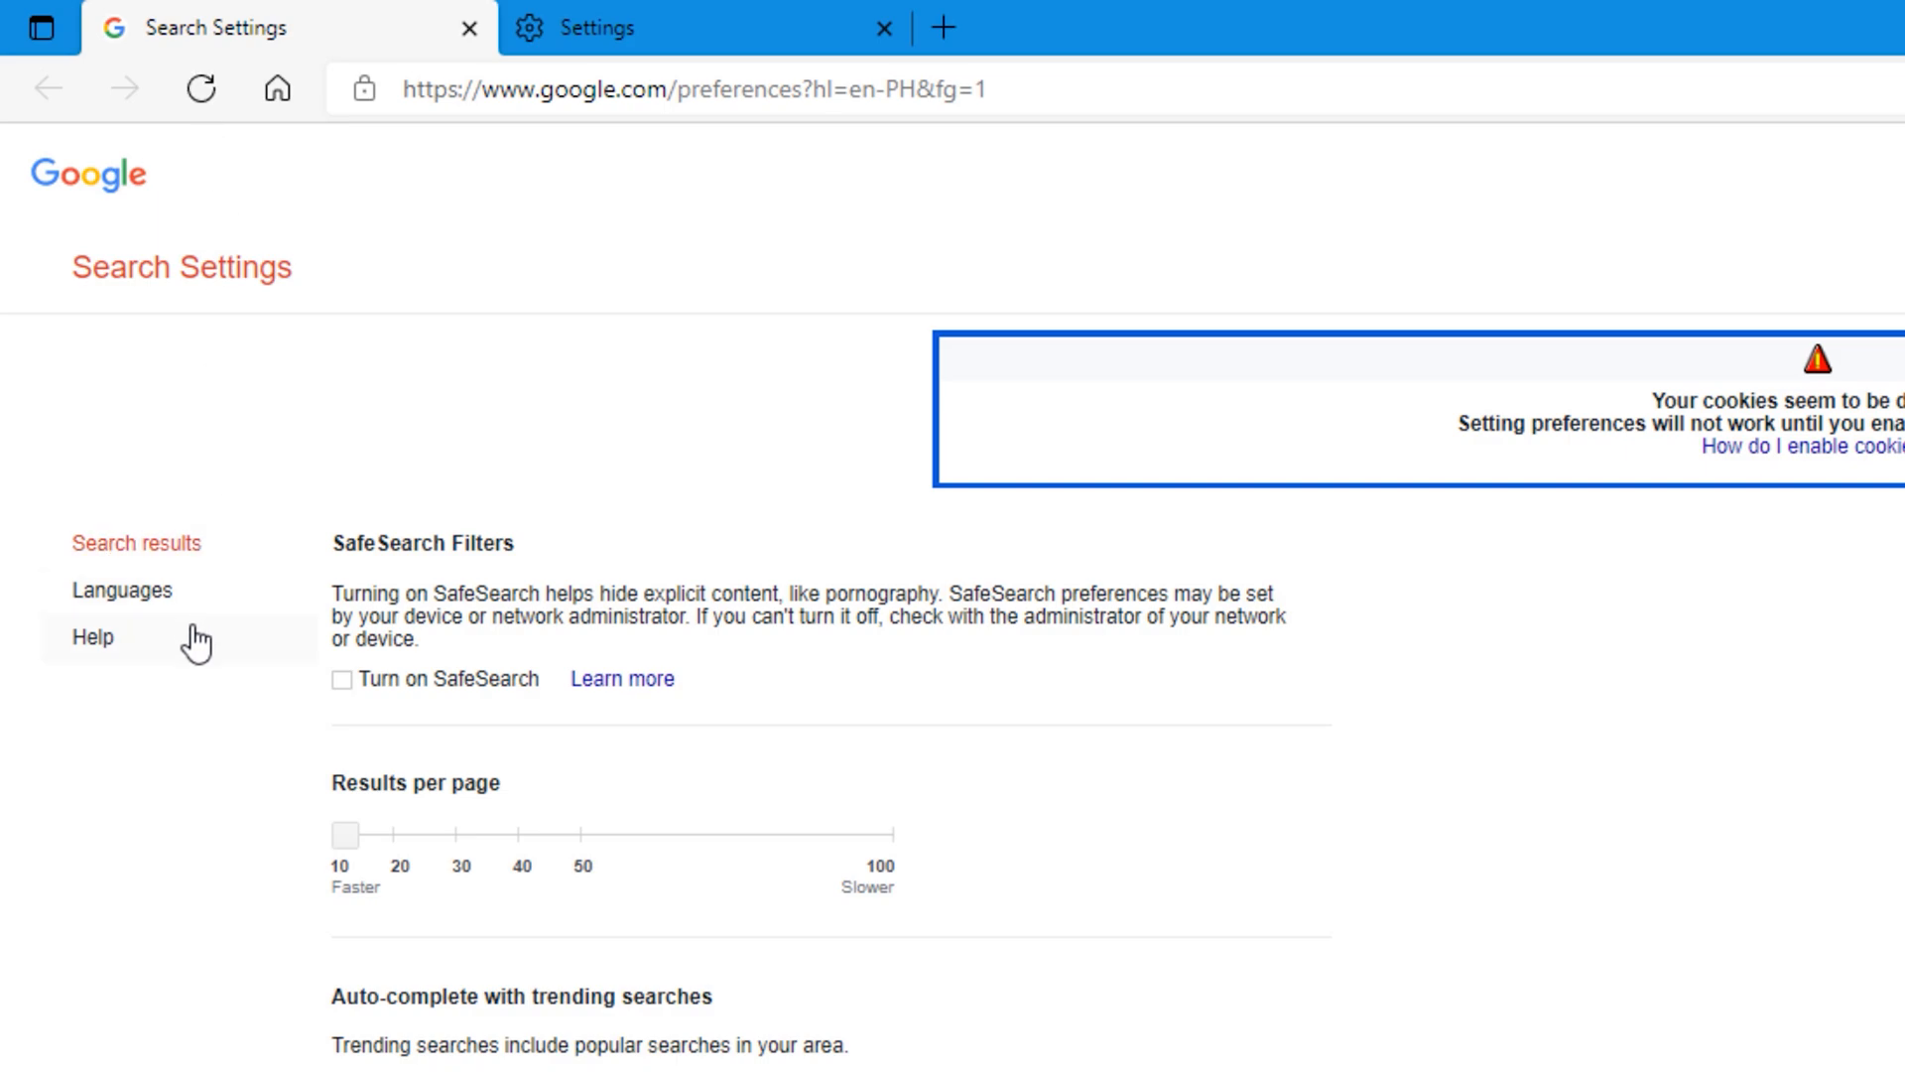
mouse_move(216, 637)
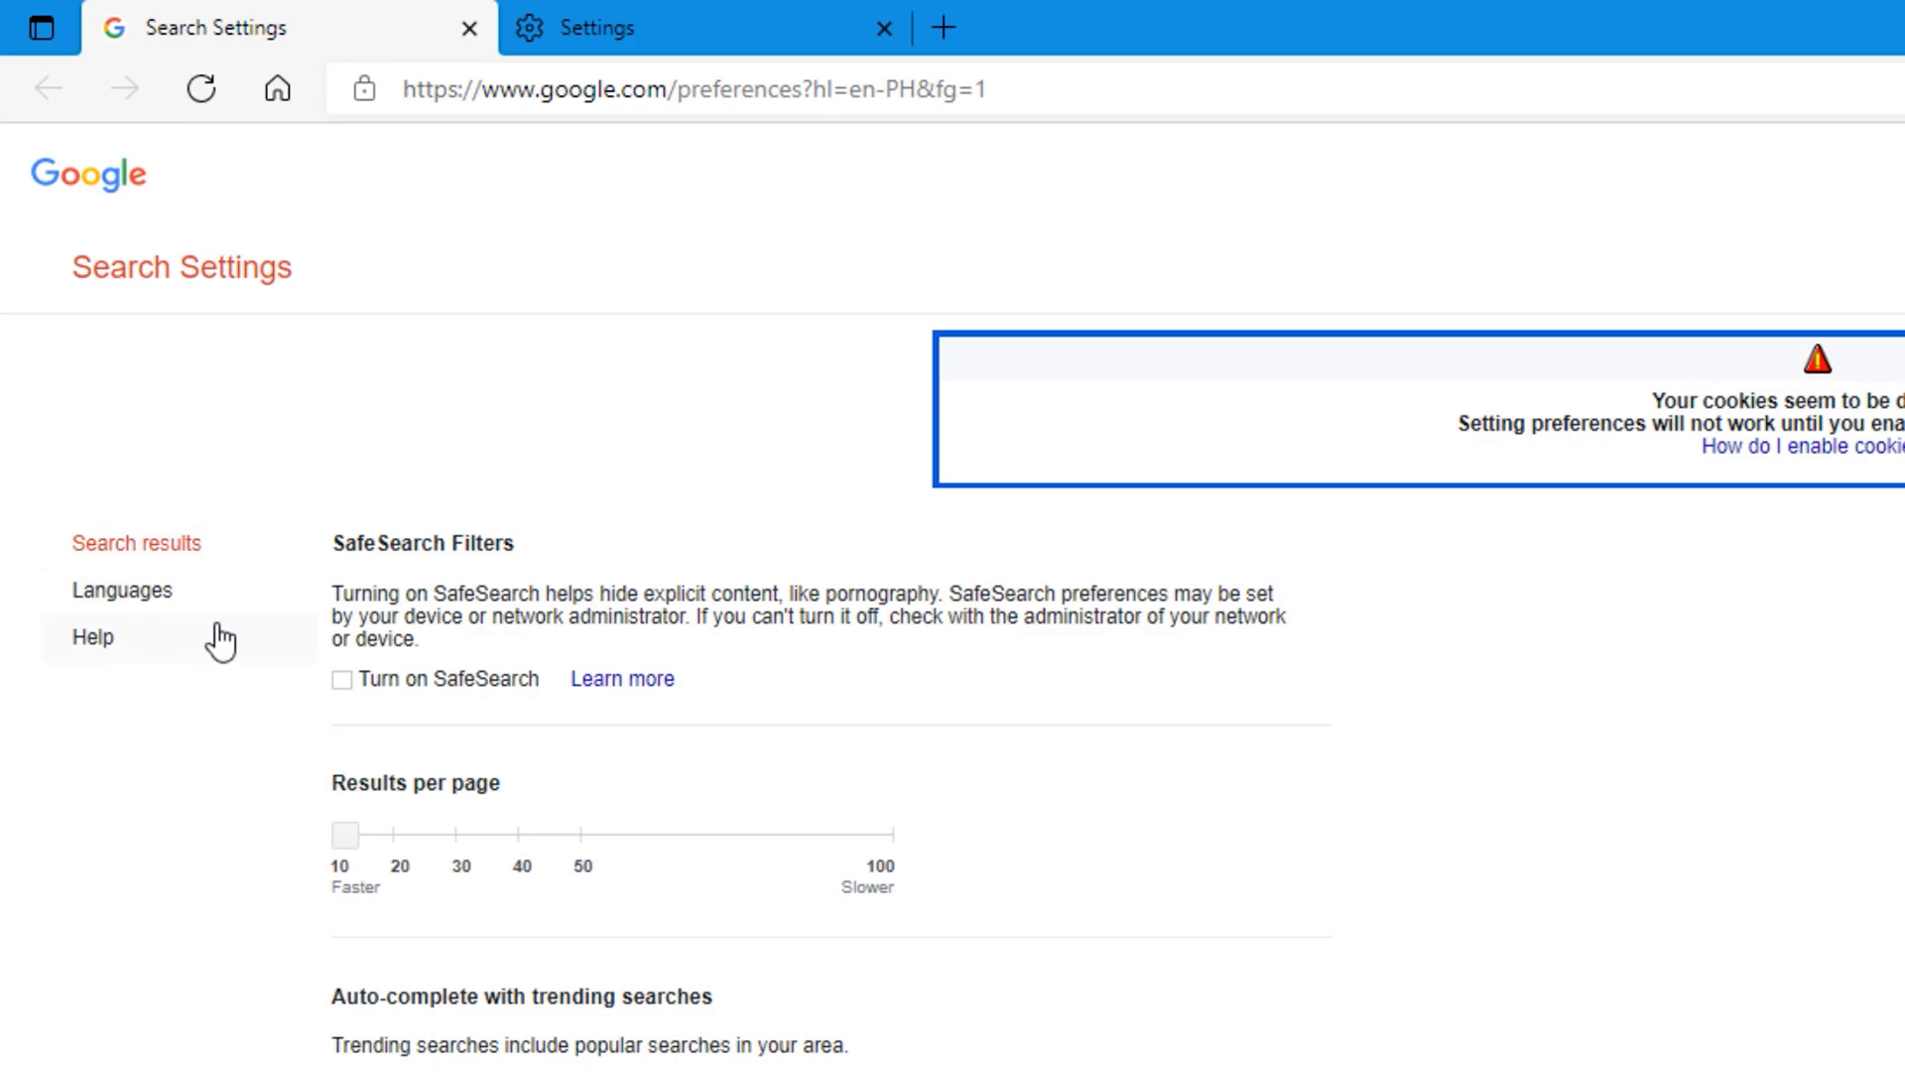
mouse_move(192, 641)
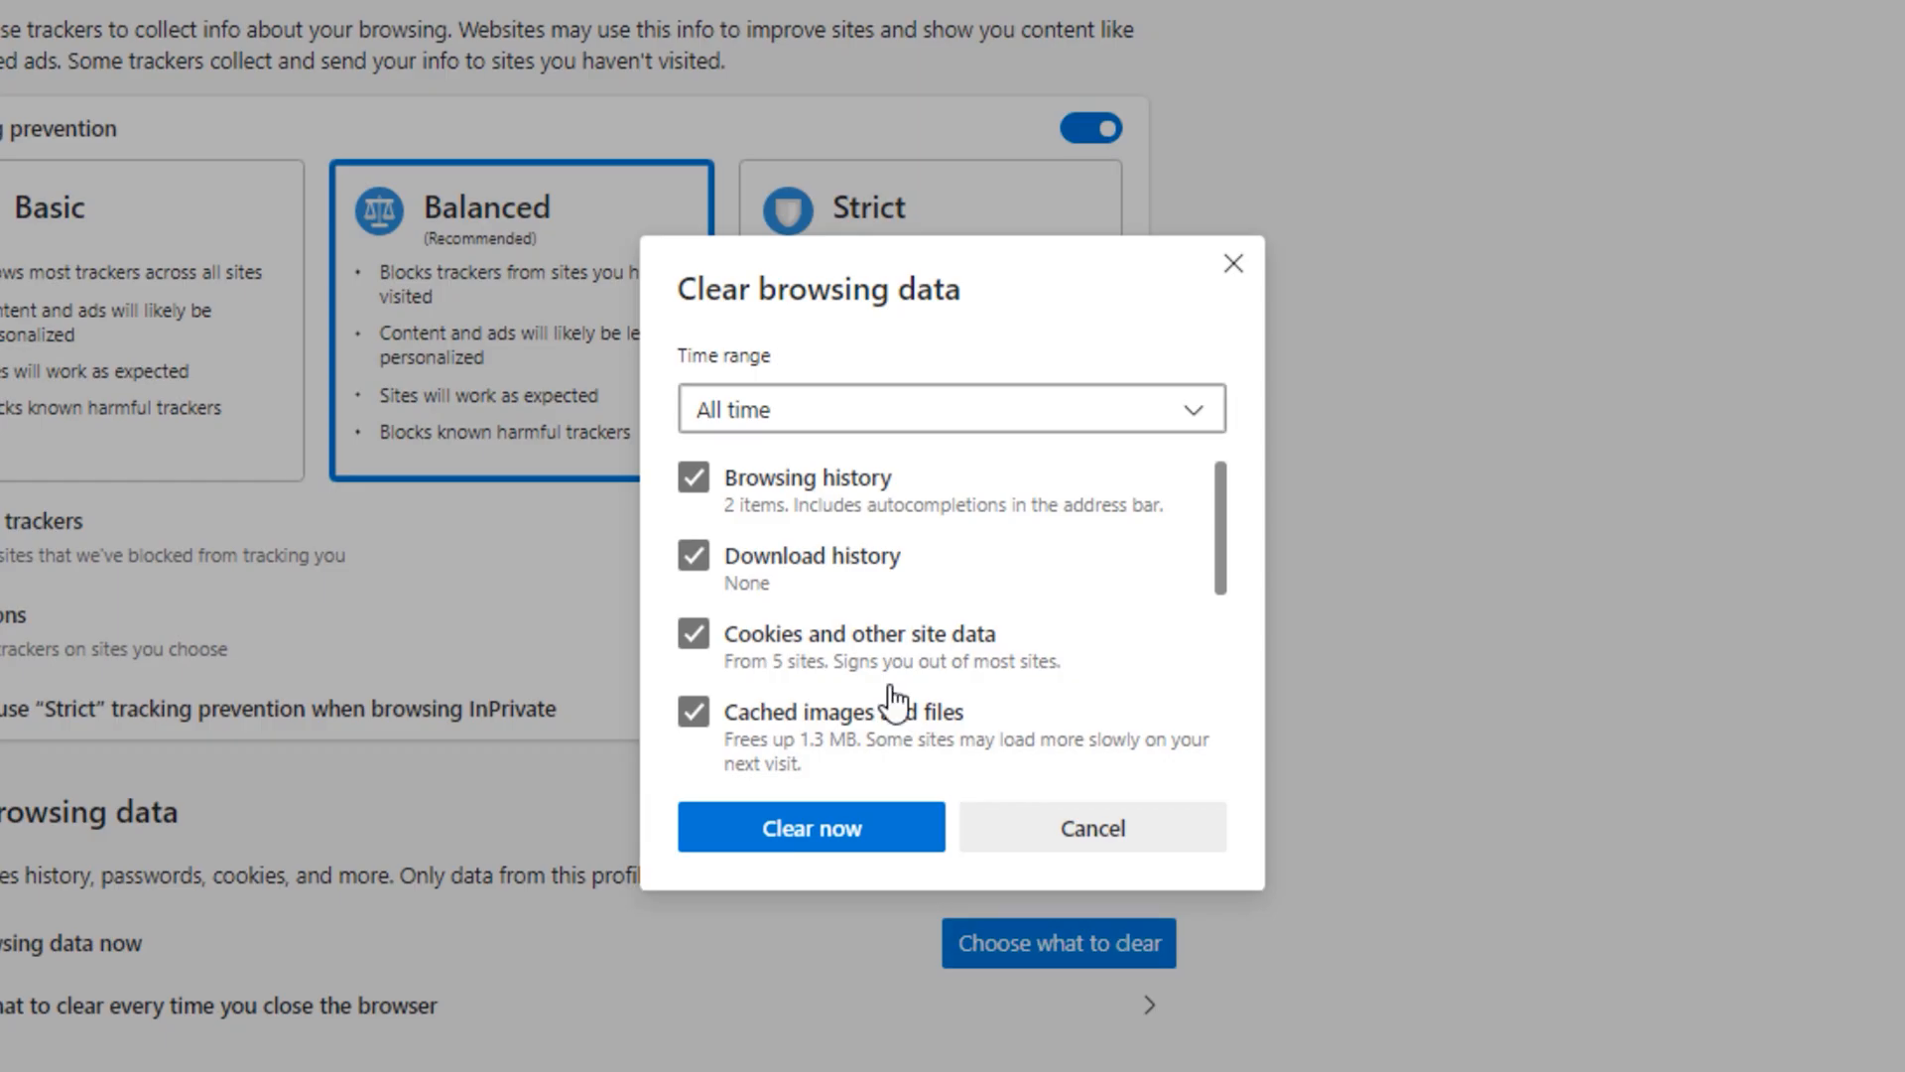
Clear history and cache without cookies, then clear again with Cookies and other site data ticked
left_click(693, 633)
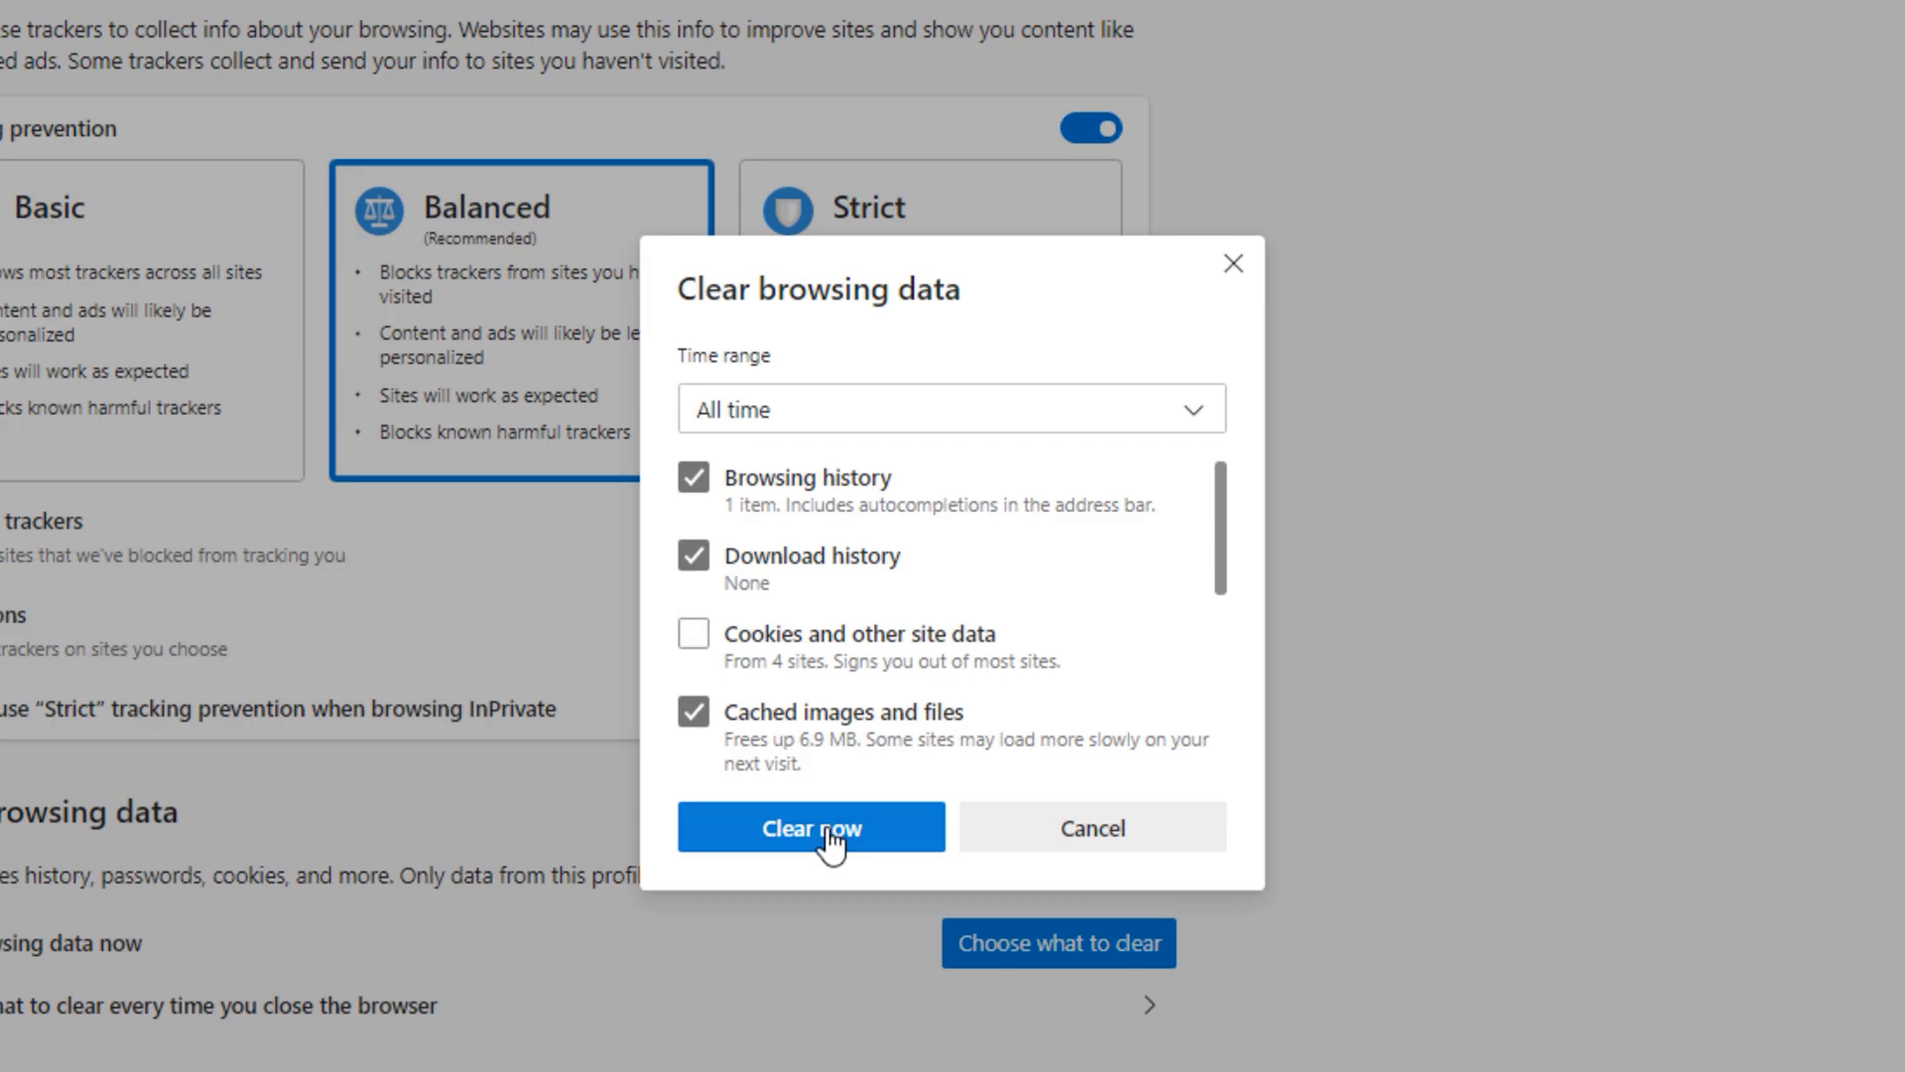
left_click(810, 826)
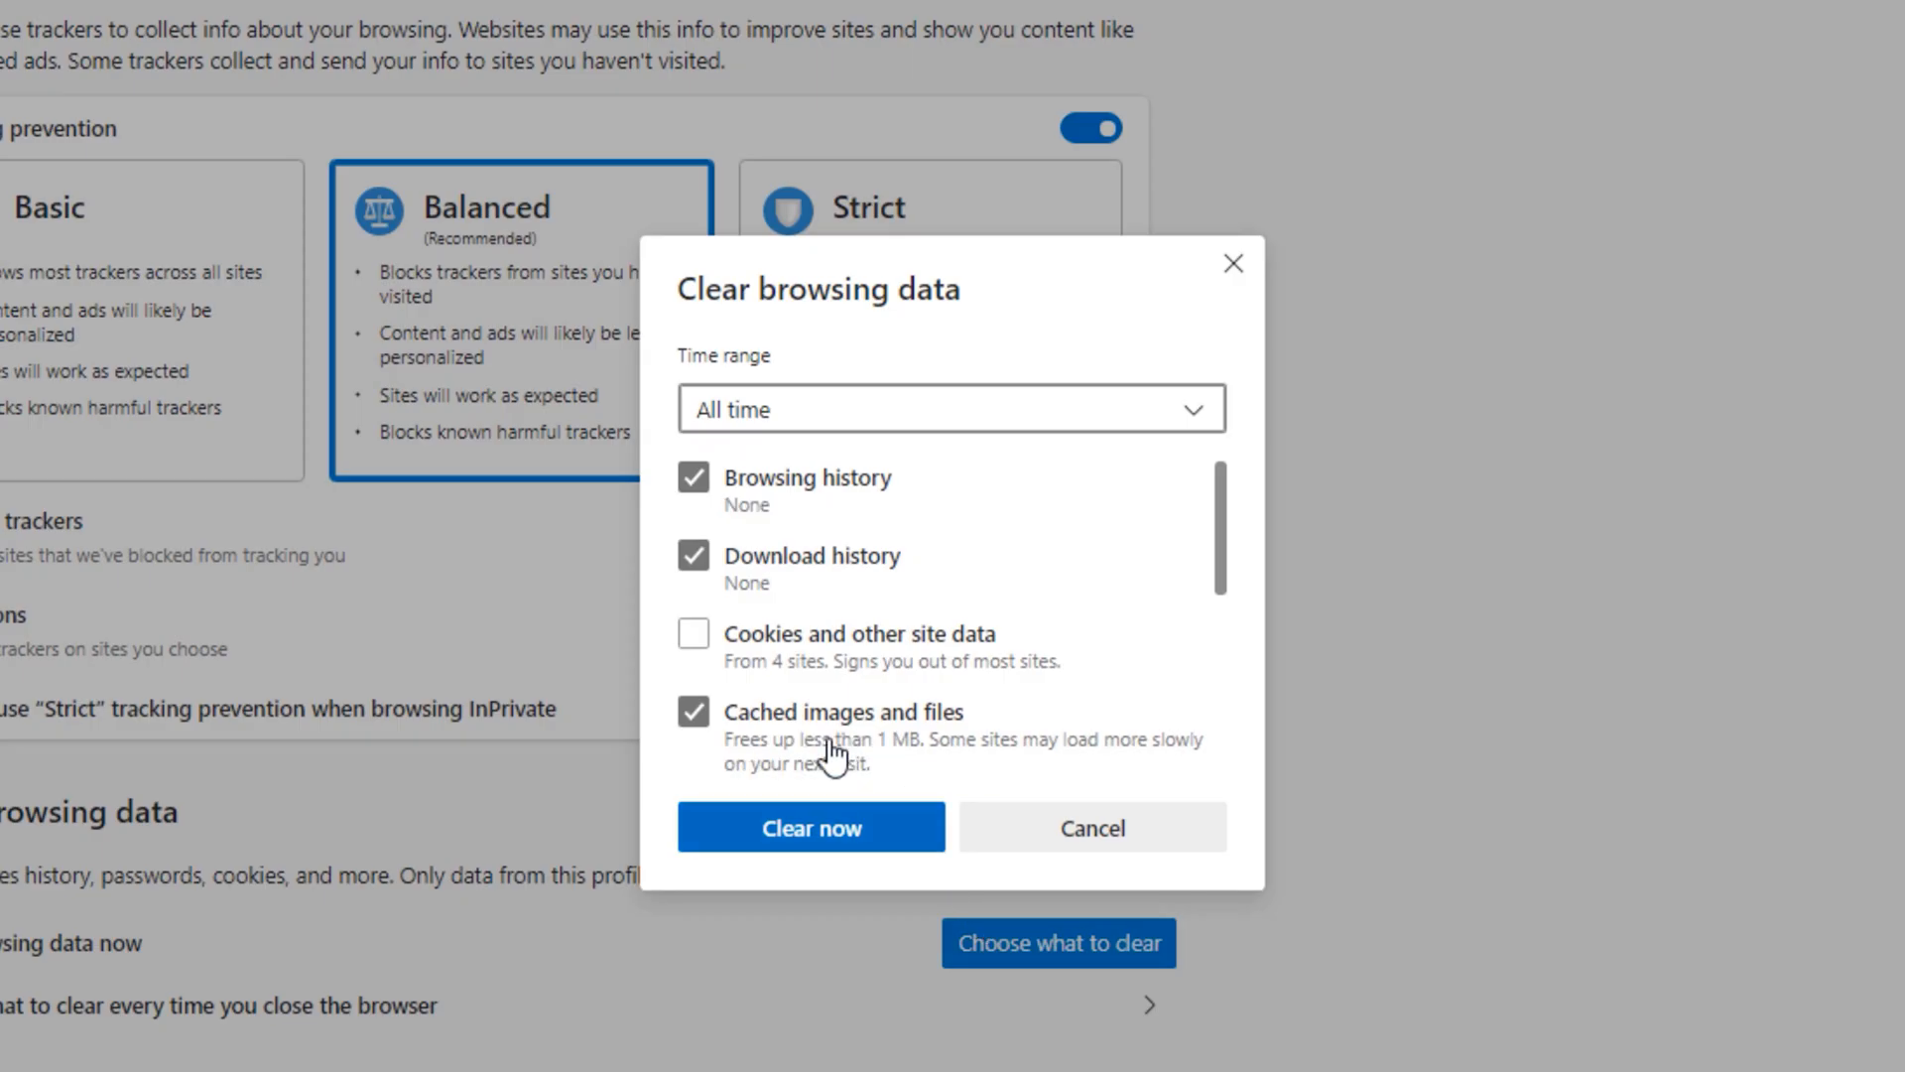
left_click(693, 633)
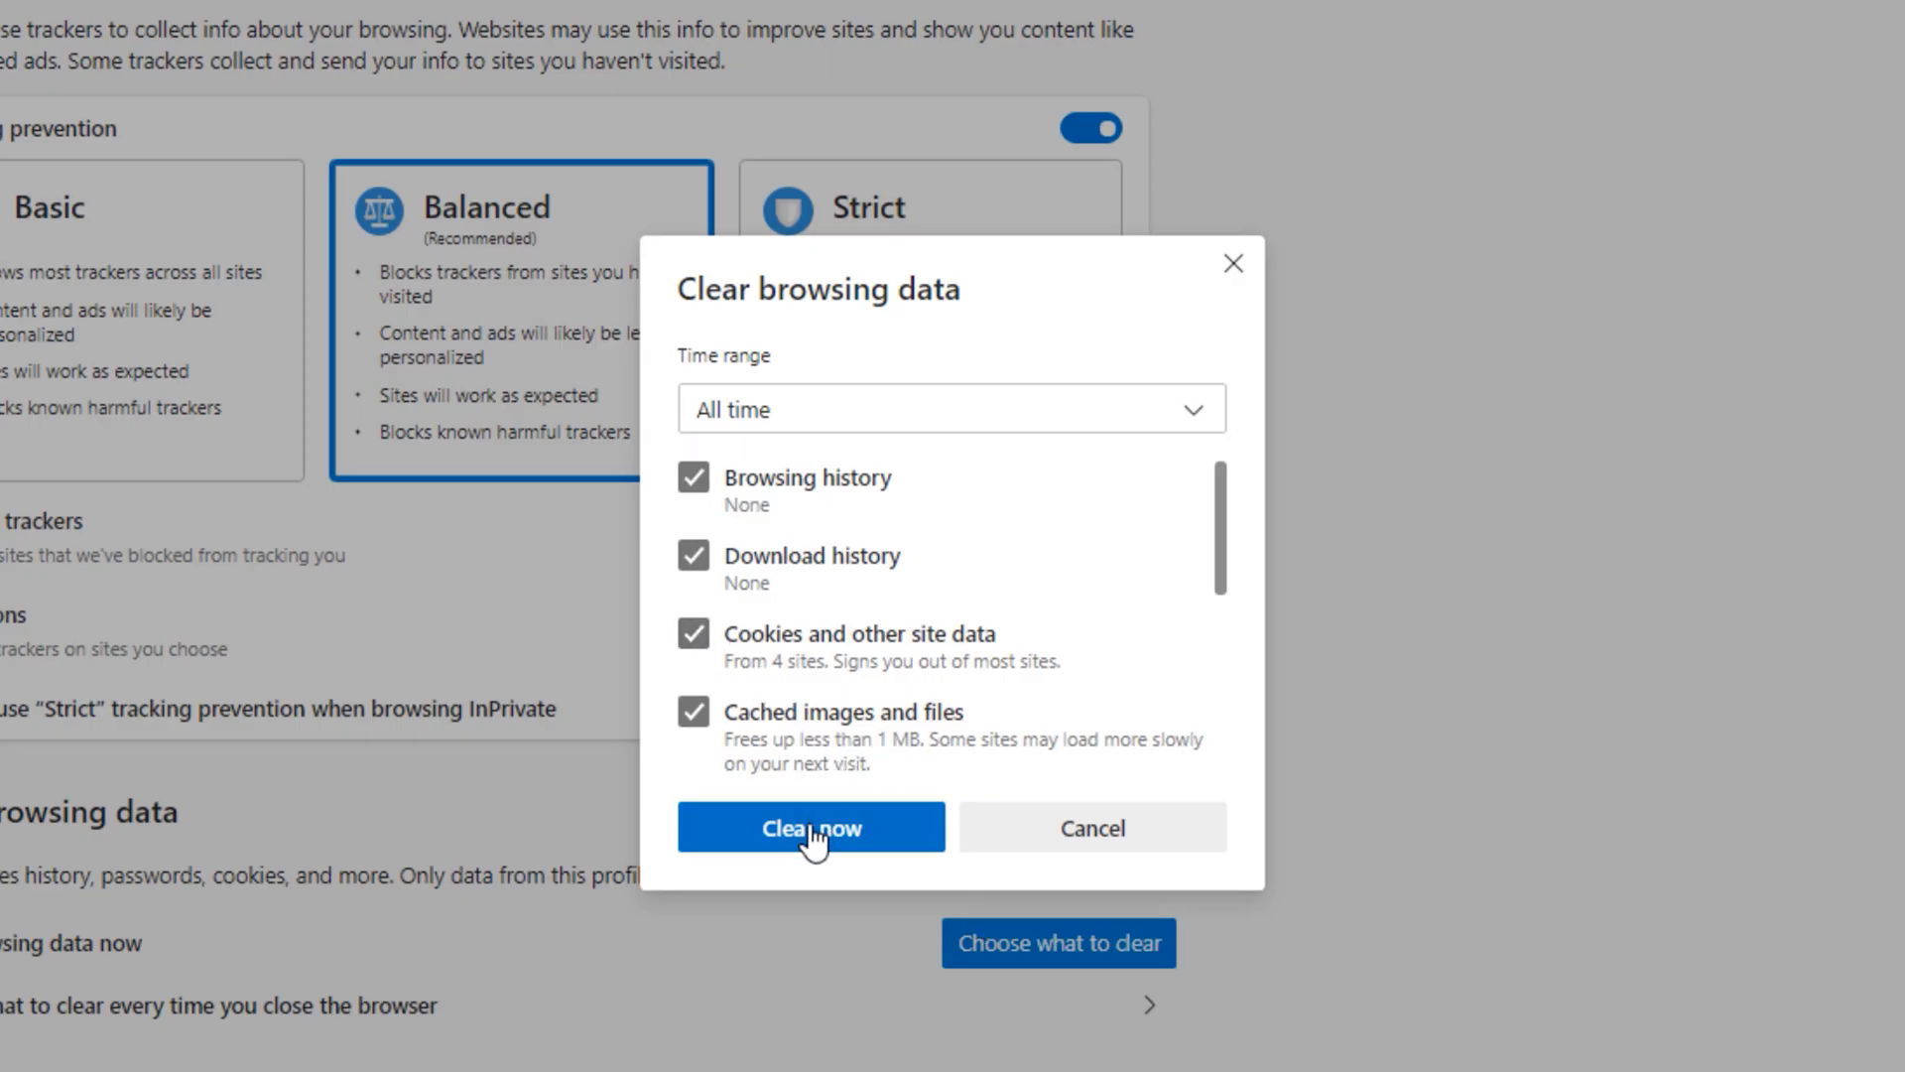
left_click(809, 827)
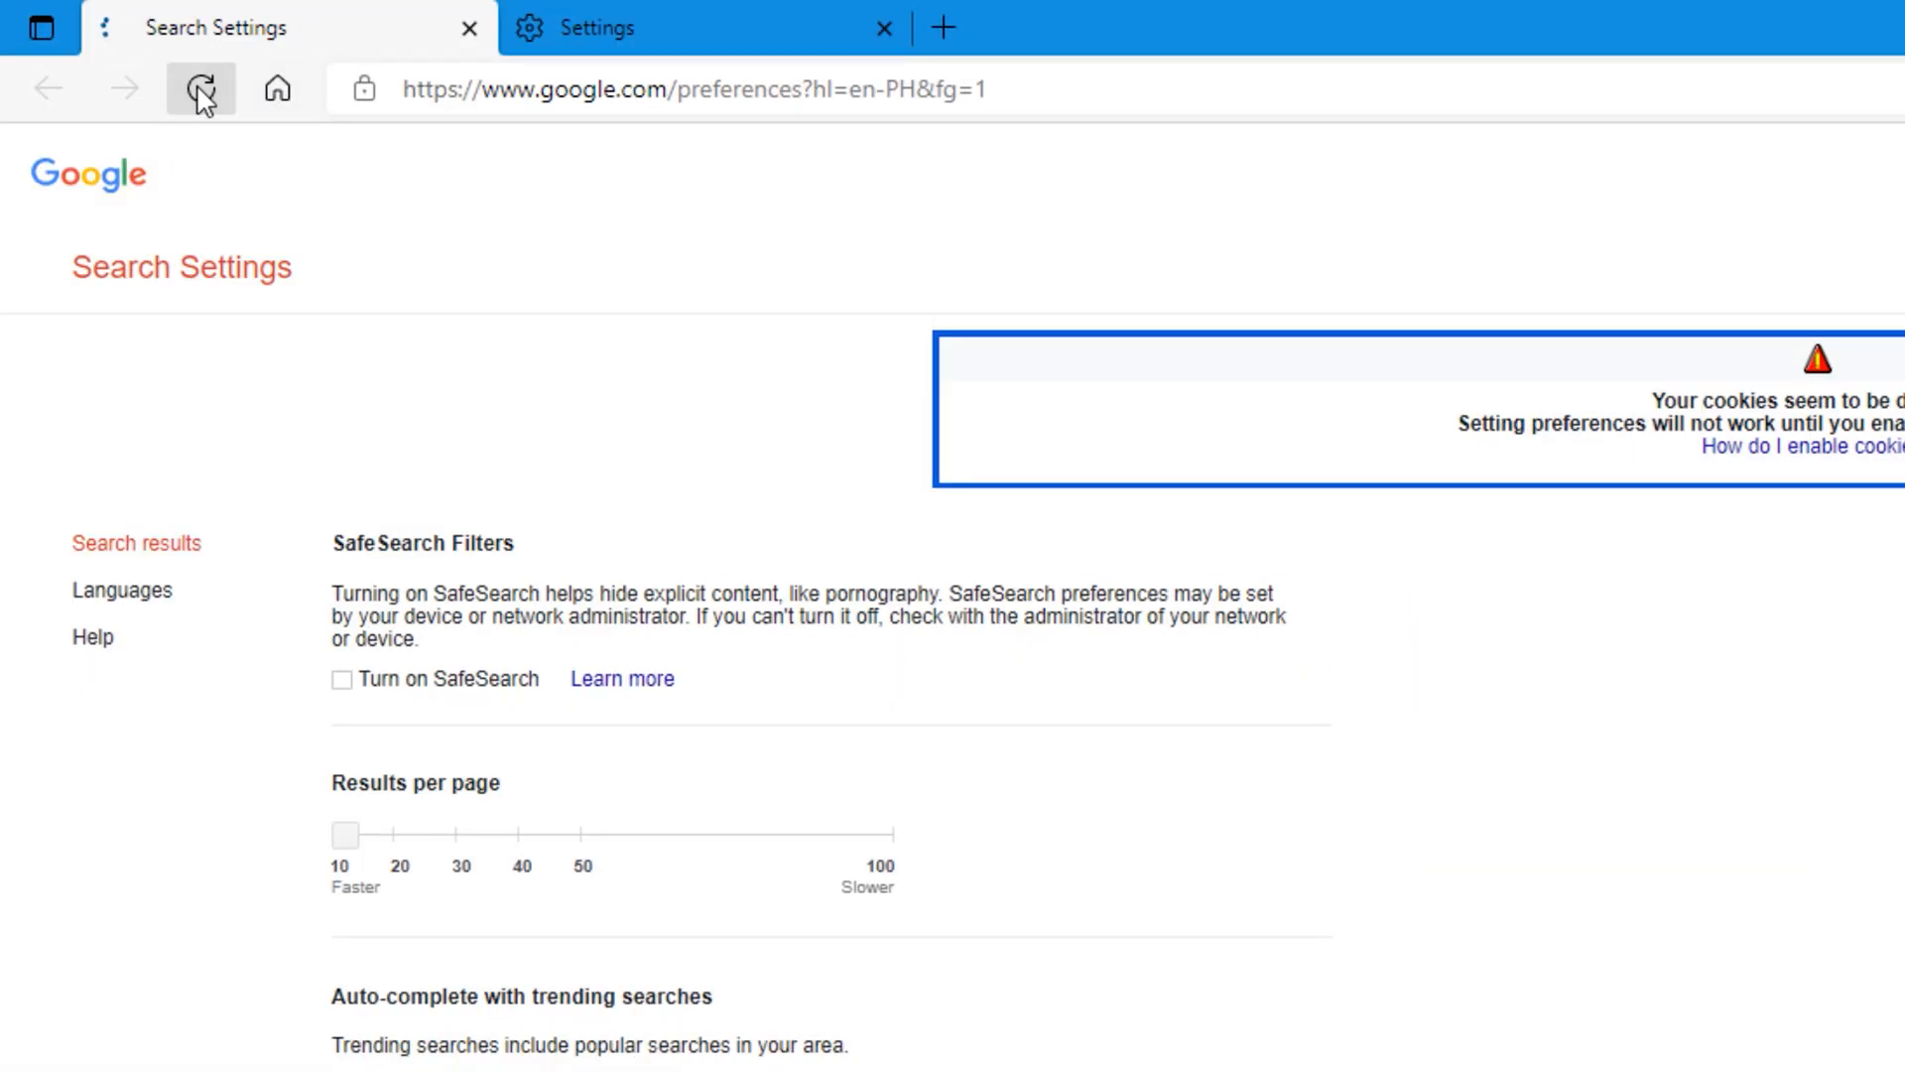
Refresh the Search Settings page after the data clear
left_click(121, 637)
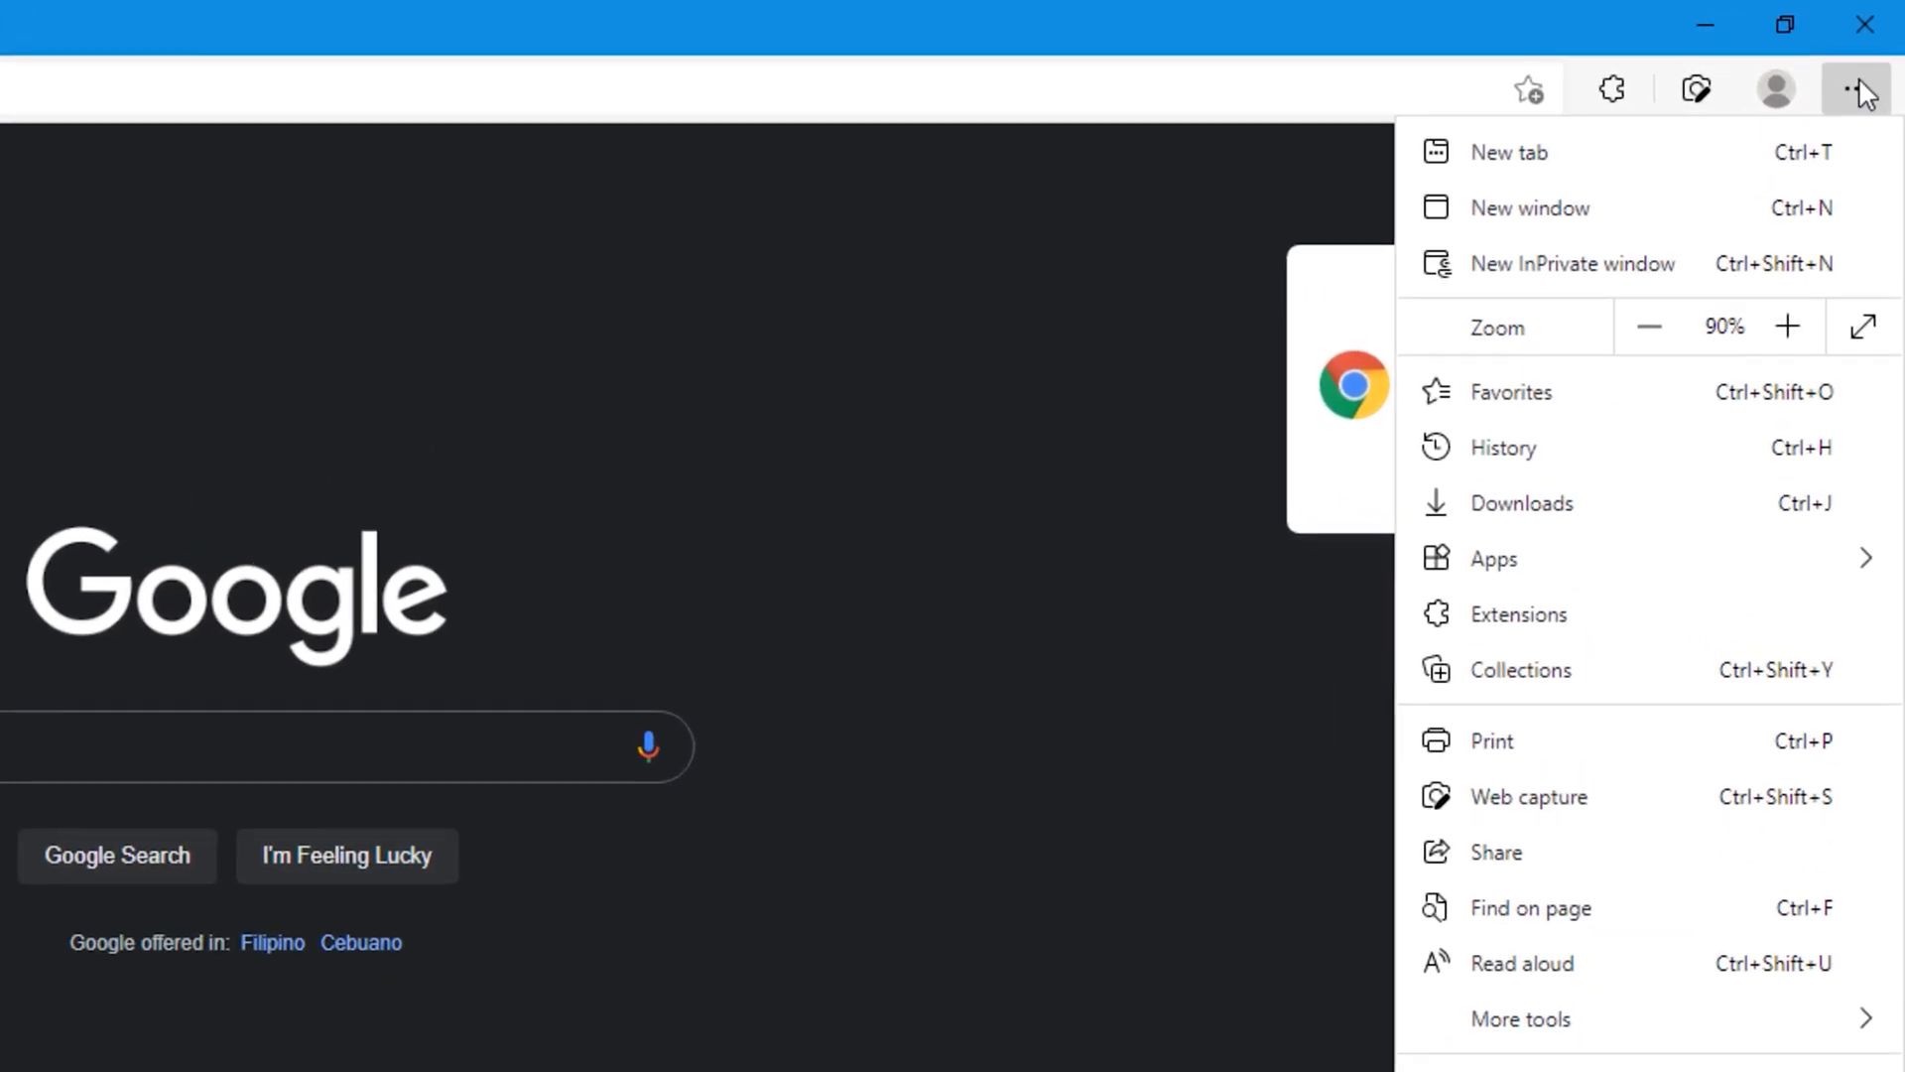
Clear all-time browsing data once more with Cookies and other site data ticked
left_click(1502, 446)
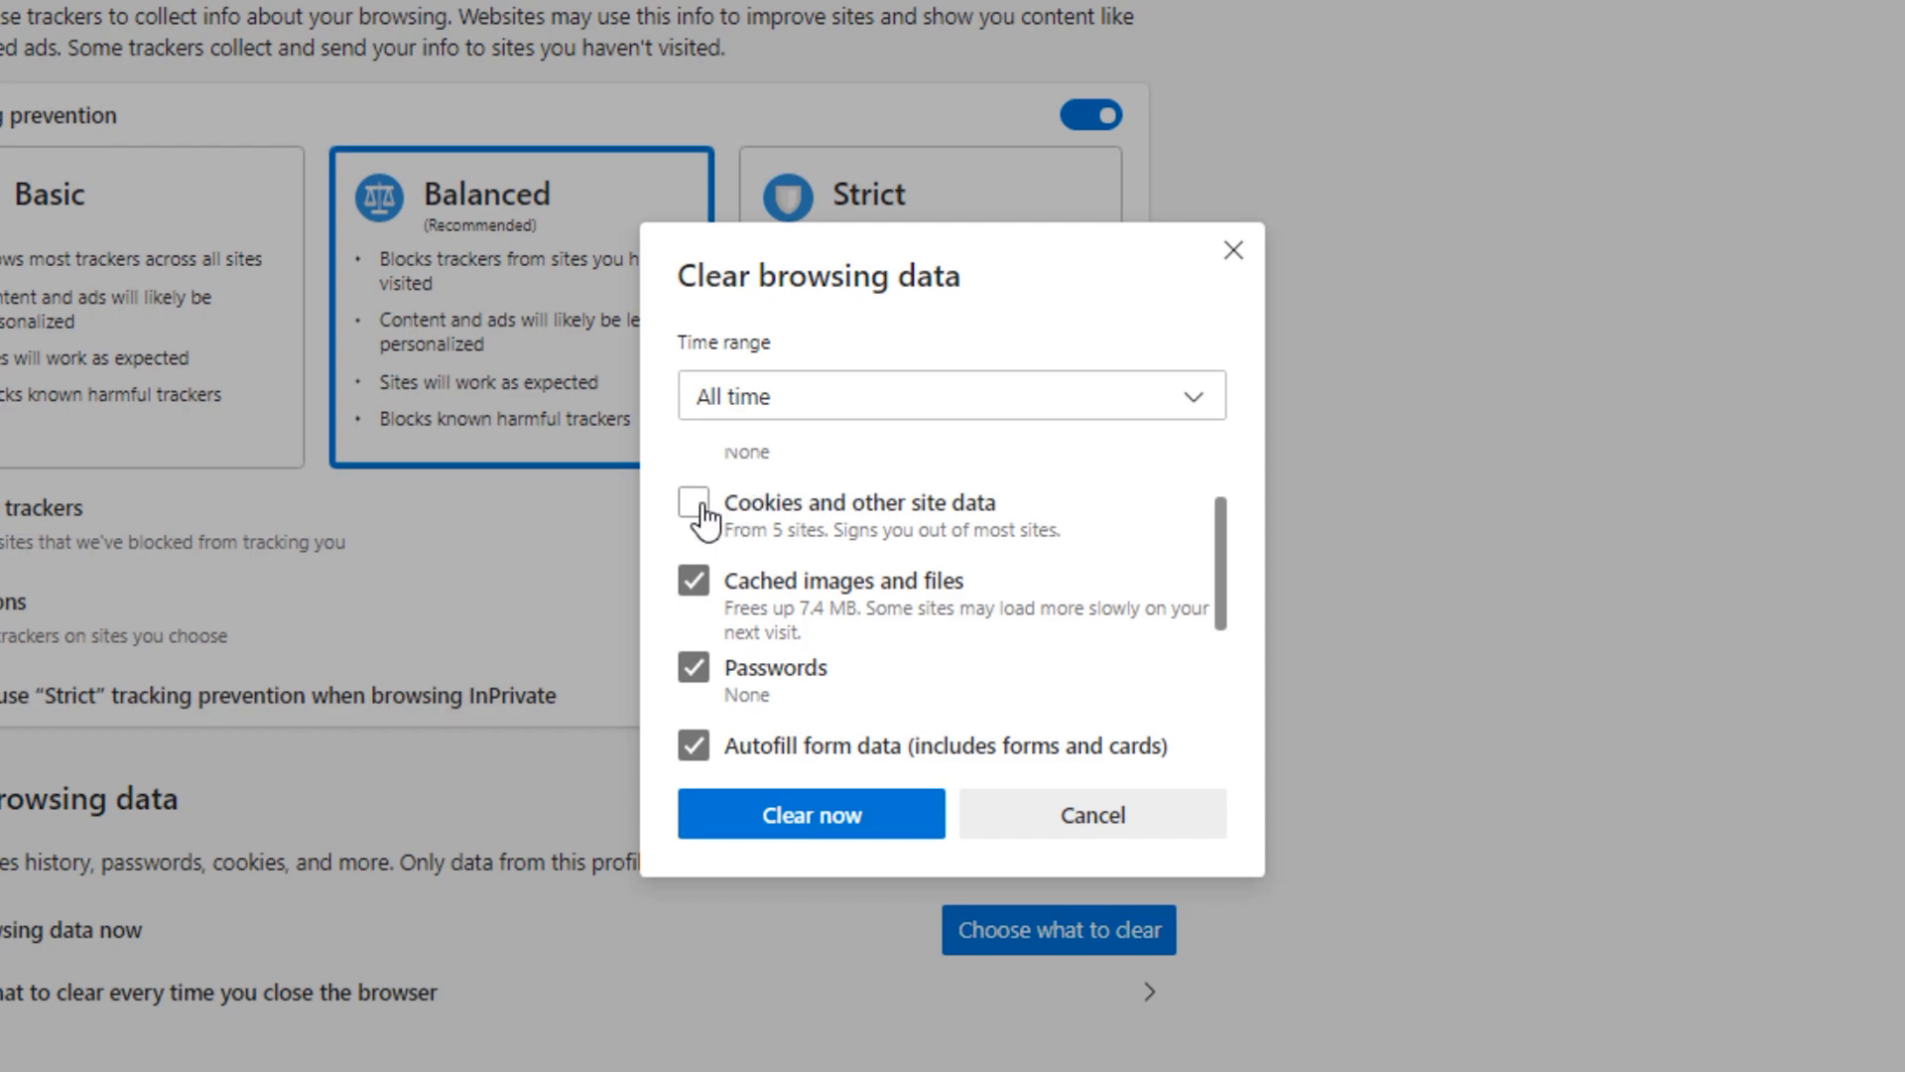
left_click(692, 502)
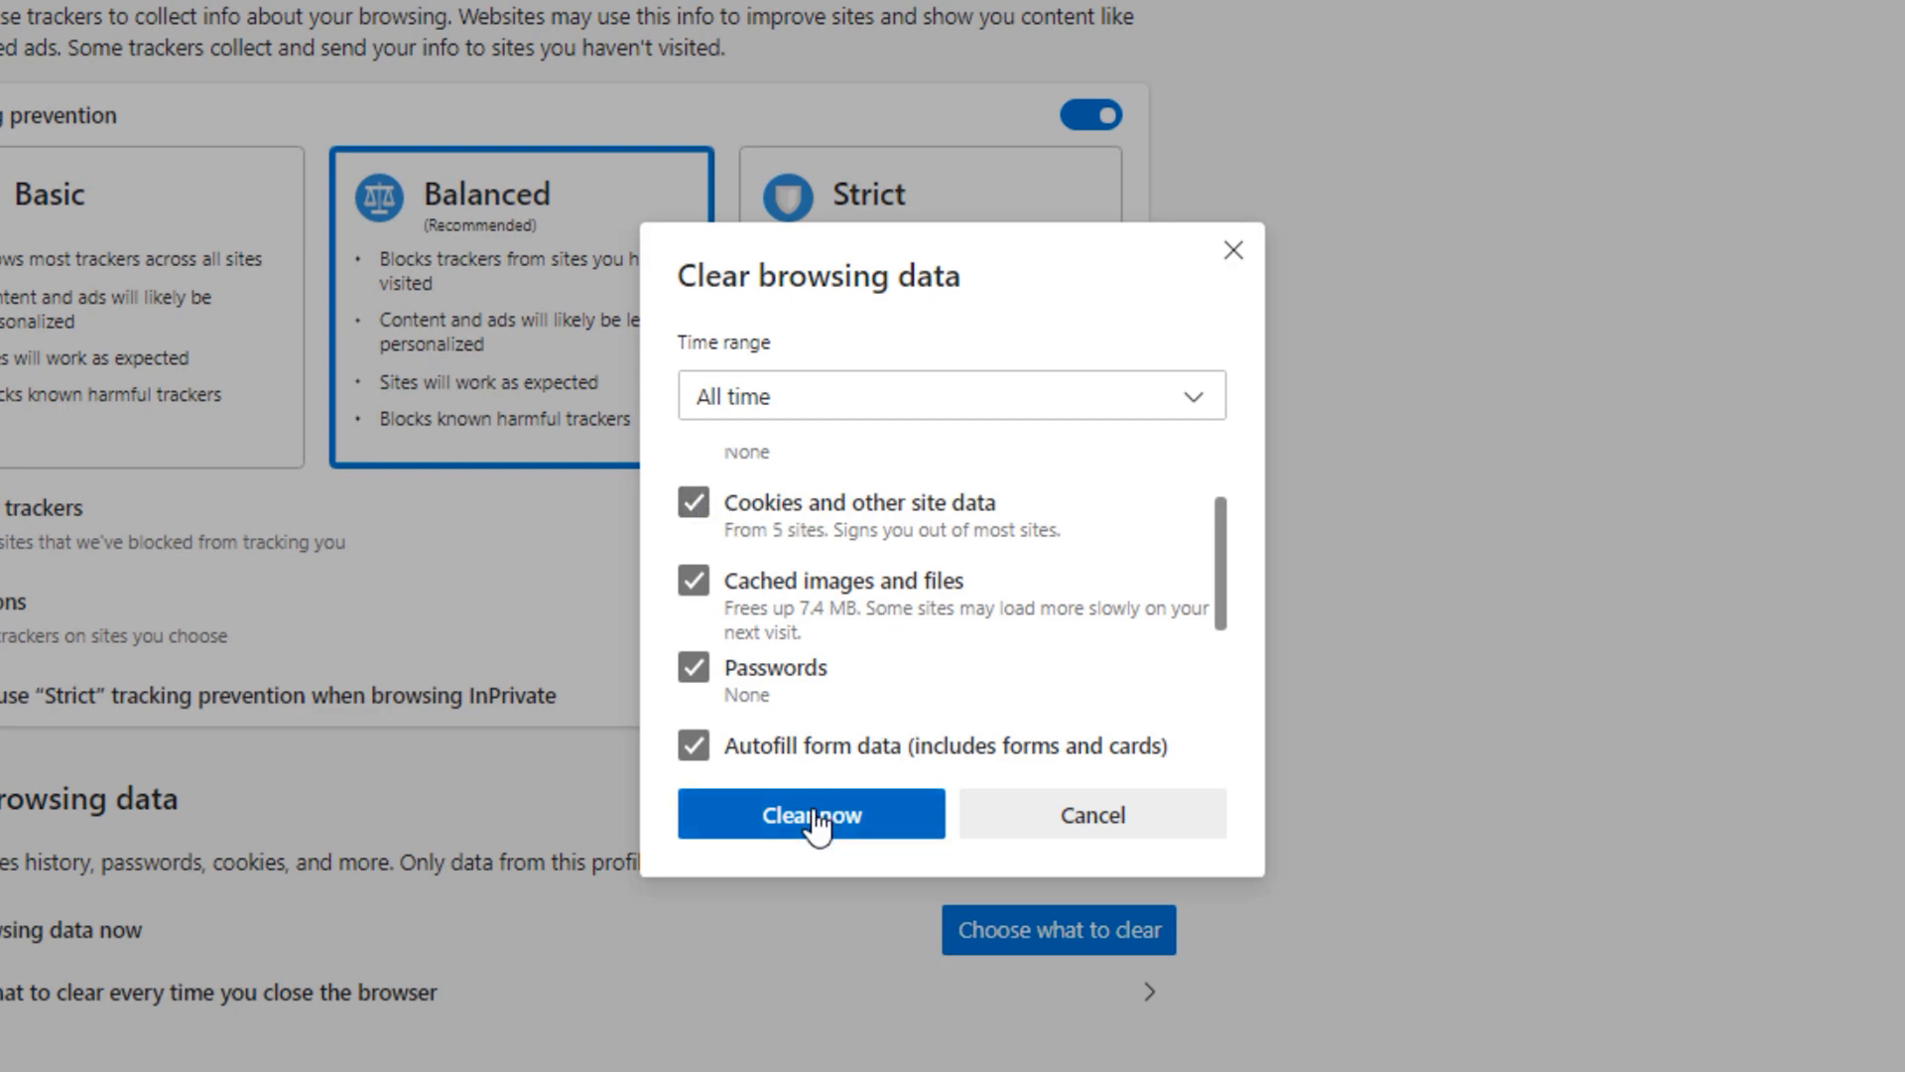
left_click(809, 813)
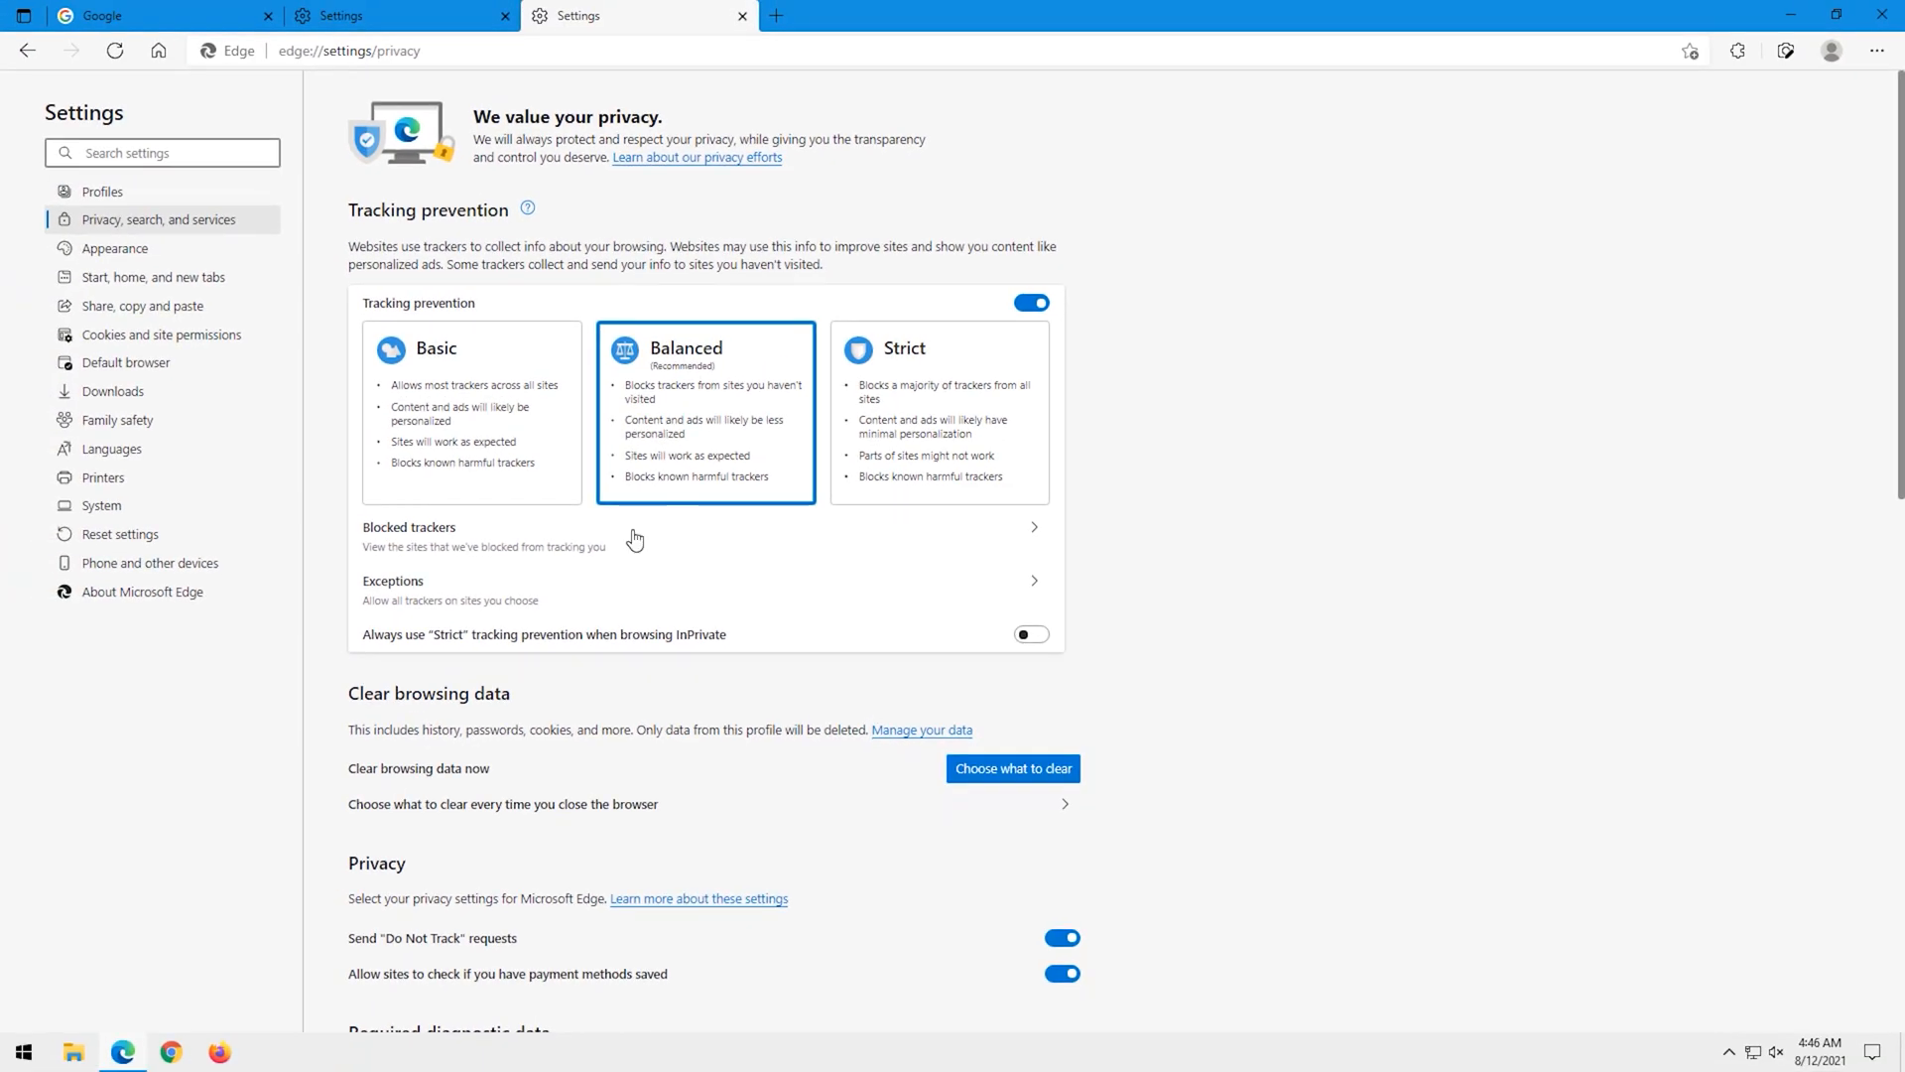
Go back to the light-themed Google homepage and bring up its footer Settings options
left_click(165, 16)
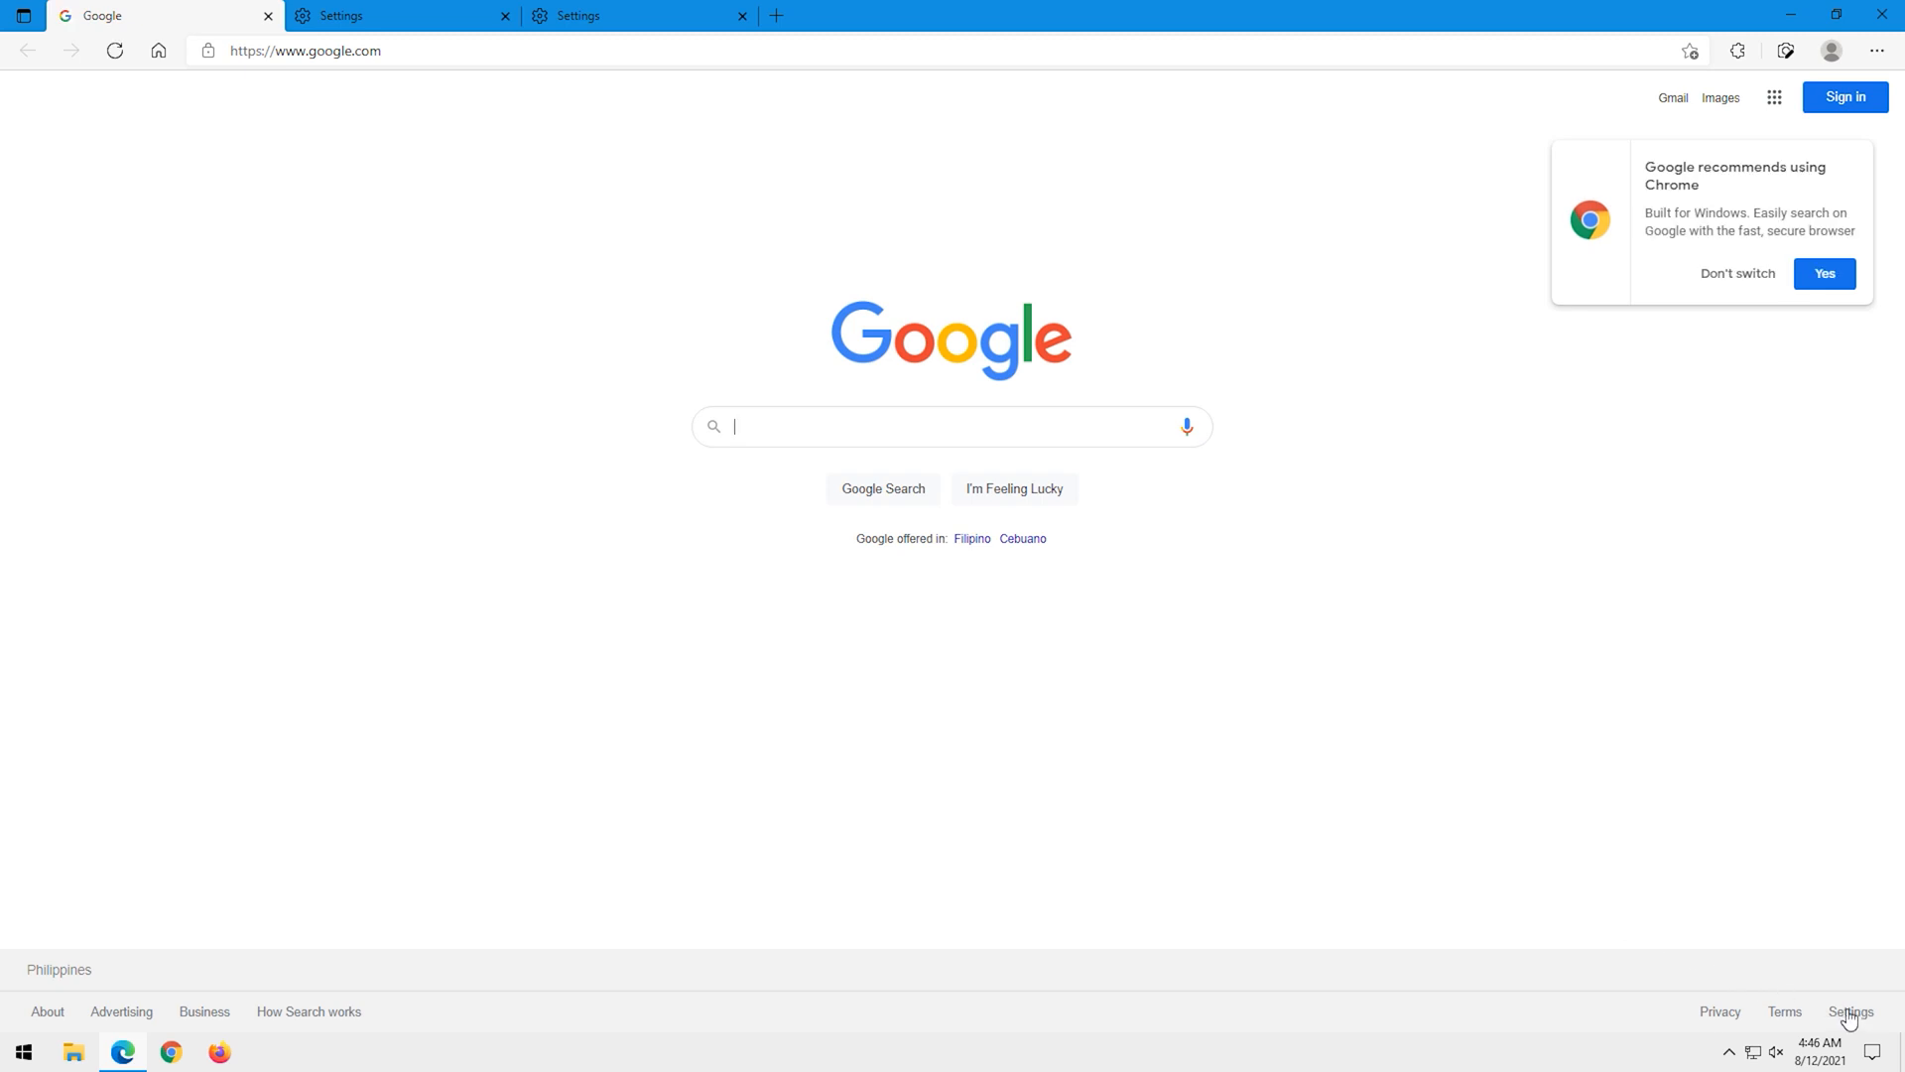
left_click(1850, 1010)
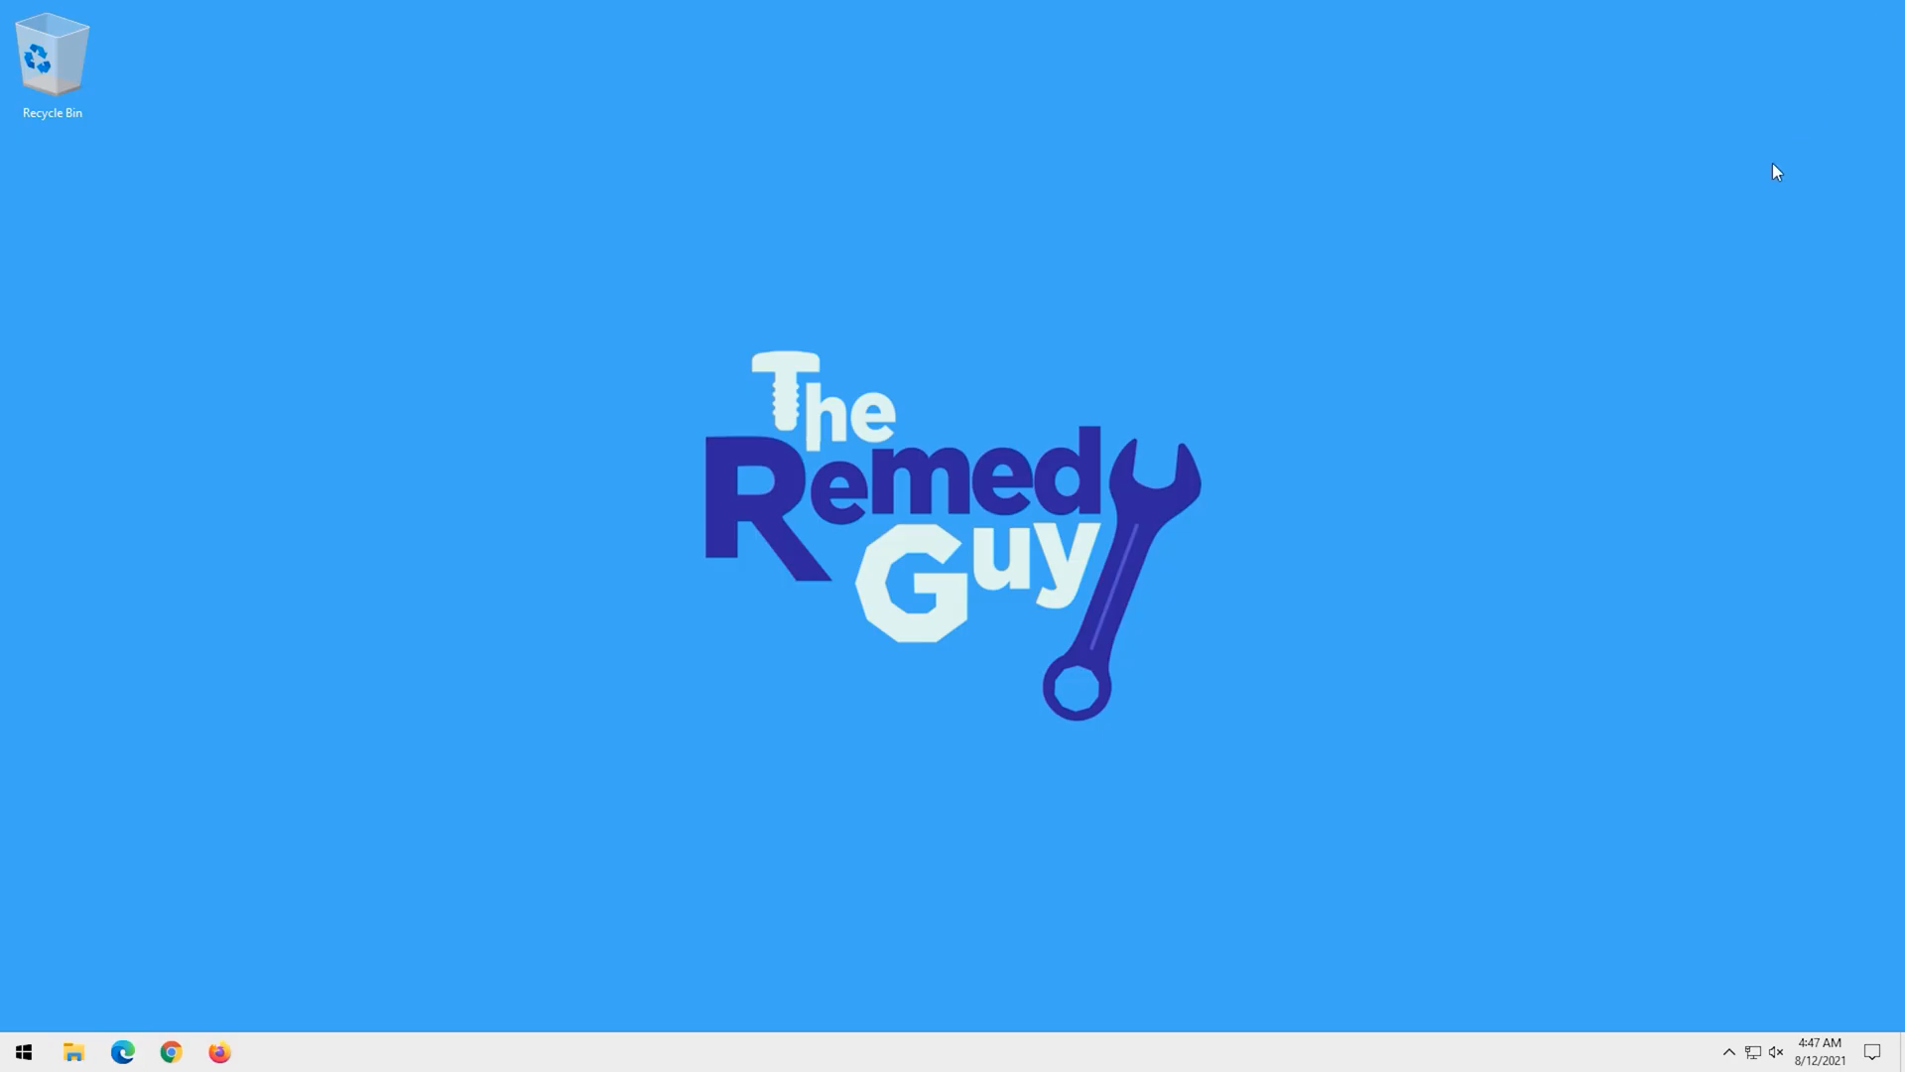
mouse_move(1901, 323)
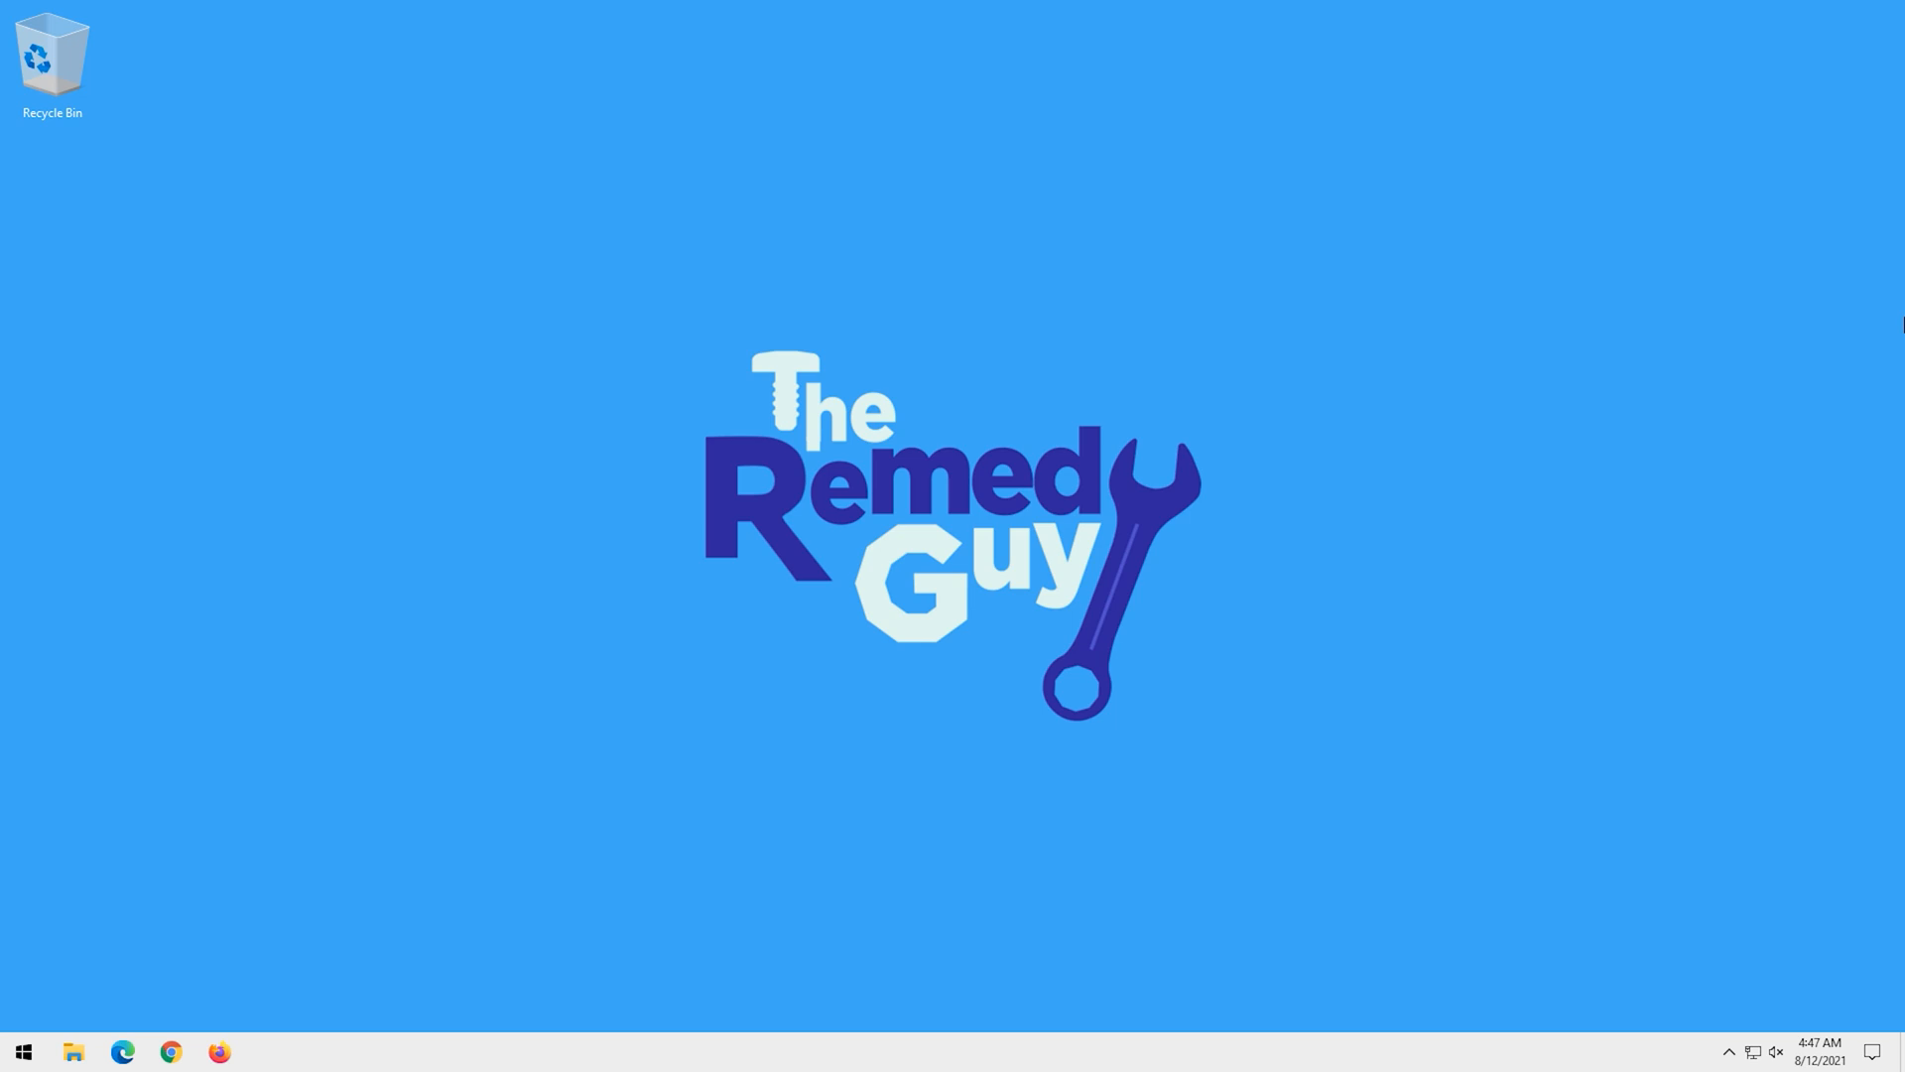